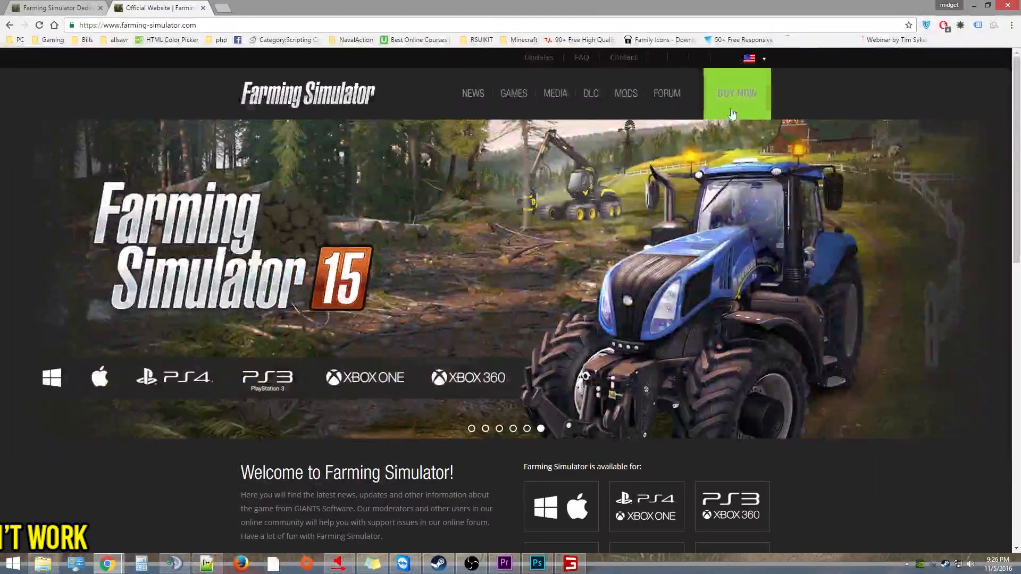
Open the Buy Now page and choose Farming Simulator 17 for Windows ($34.99).
left_click(737, 93)
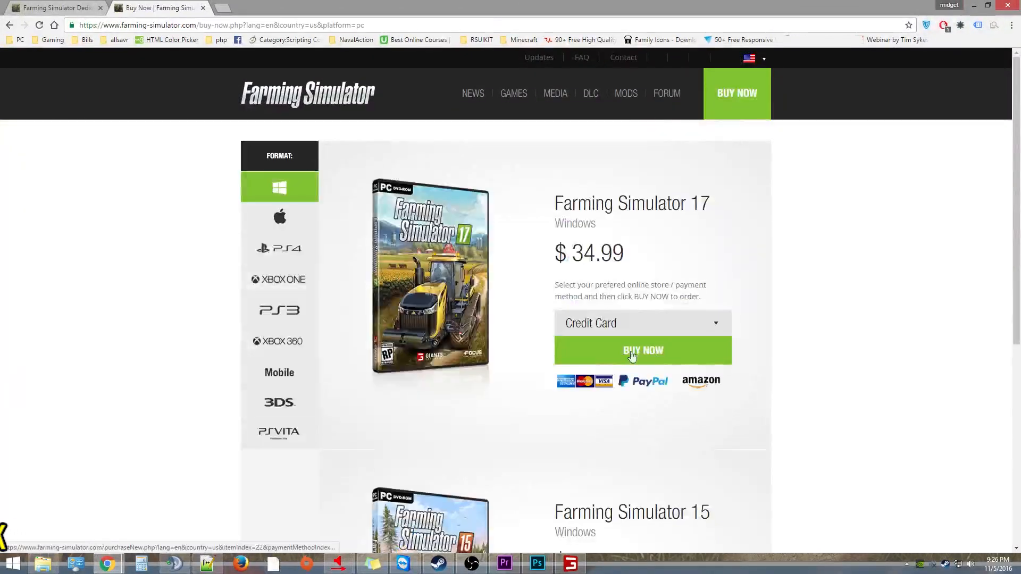
left_click(641, 323)
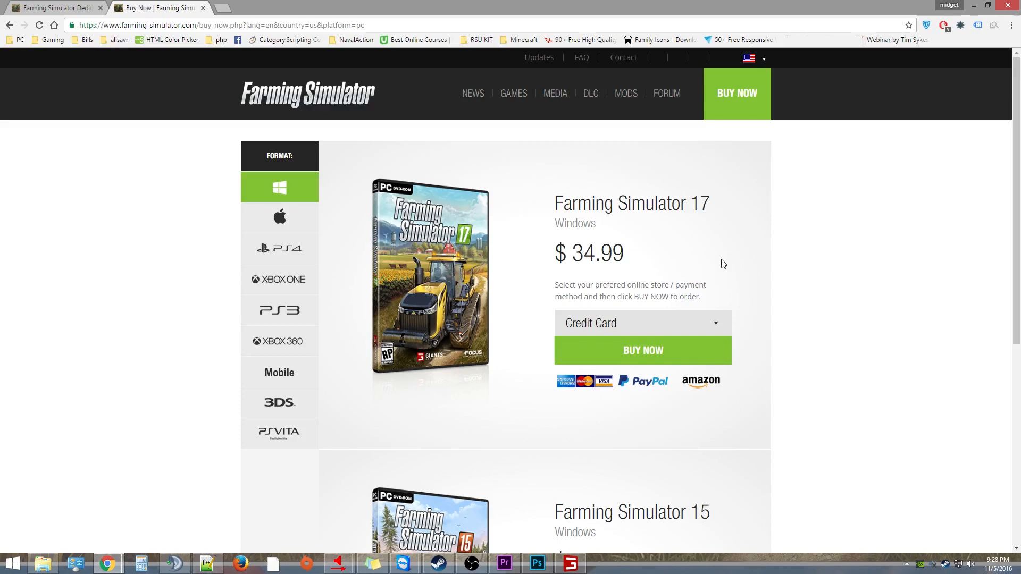
mouse_move(617, 245)
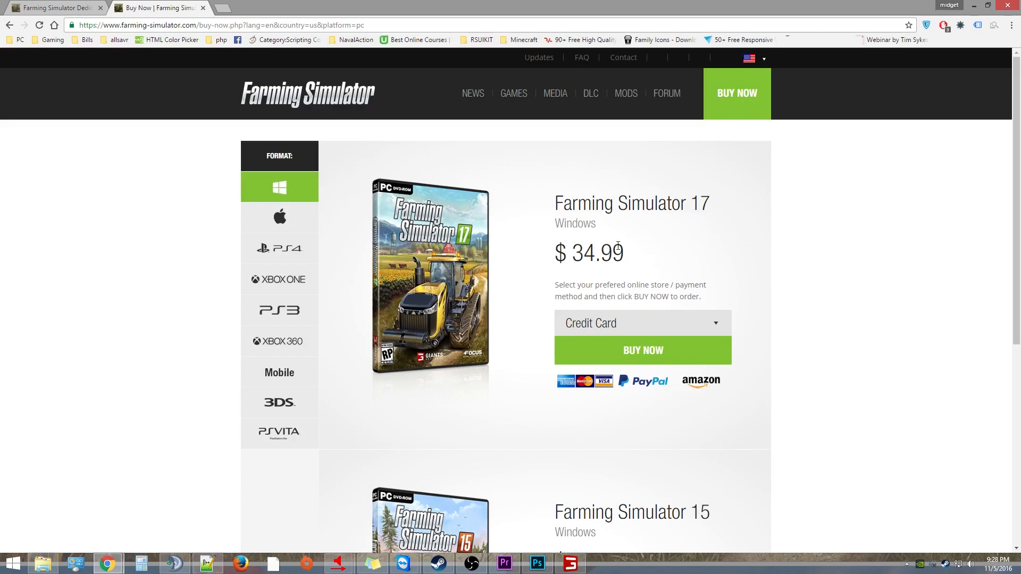
mouse_move(642, 238)
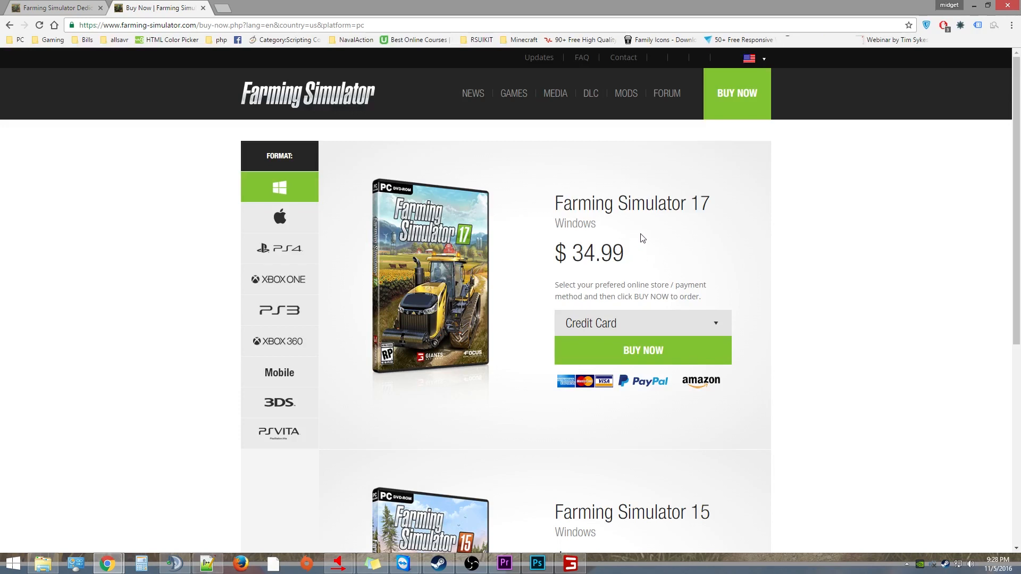
mouse_move(520, 463)
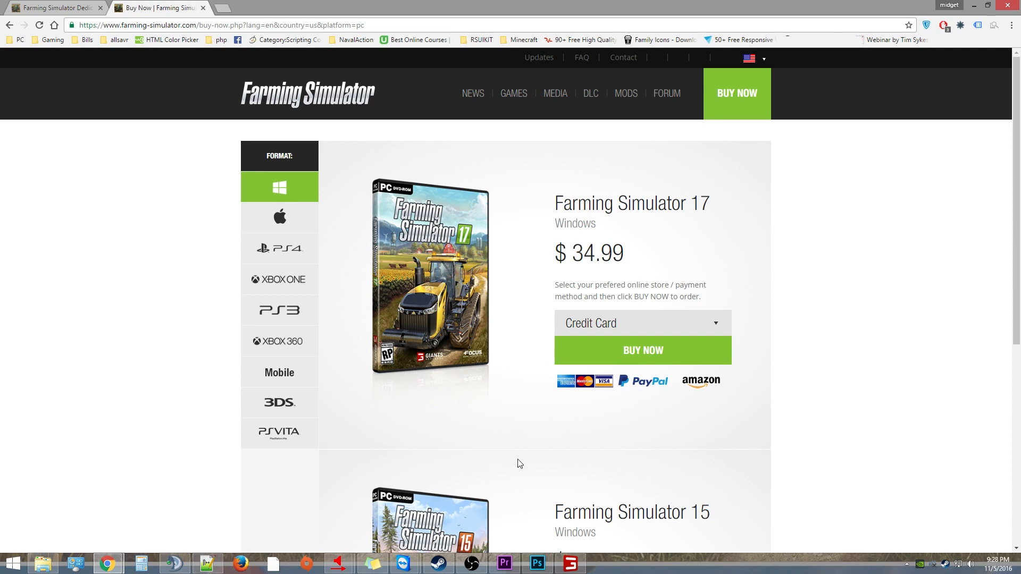
mouse_move(484, 424)
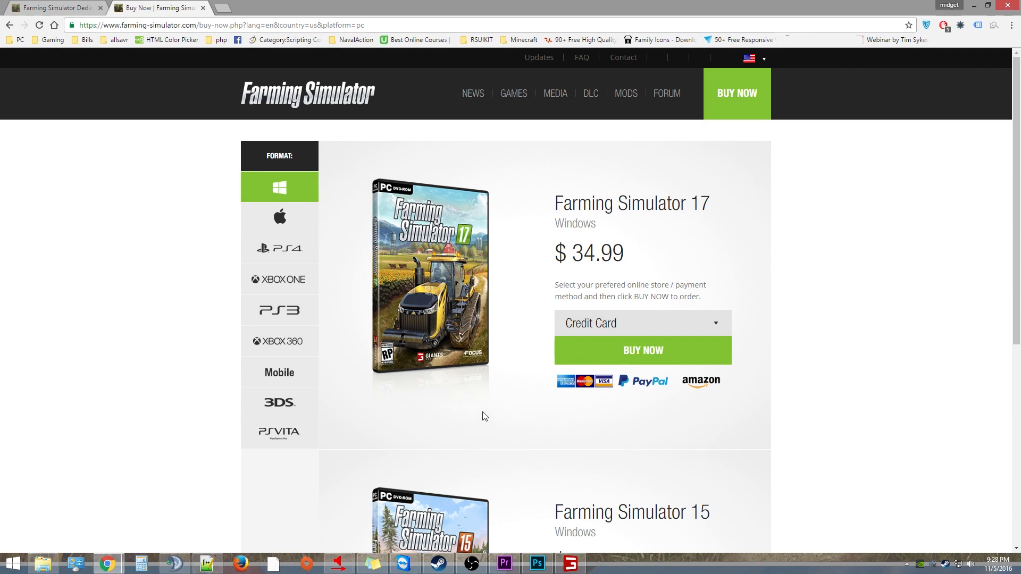
mouse_move(488, 434)
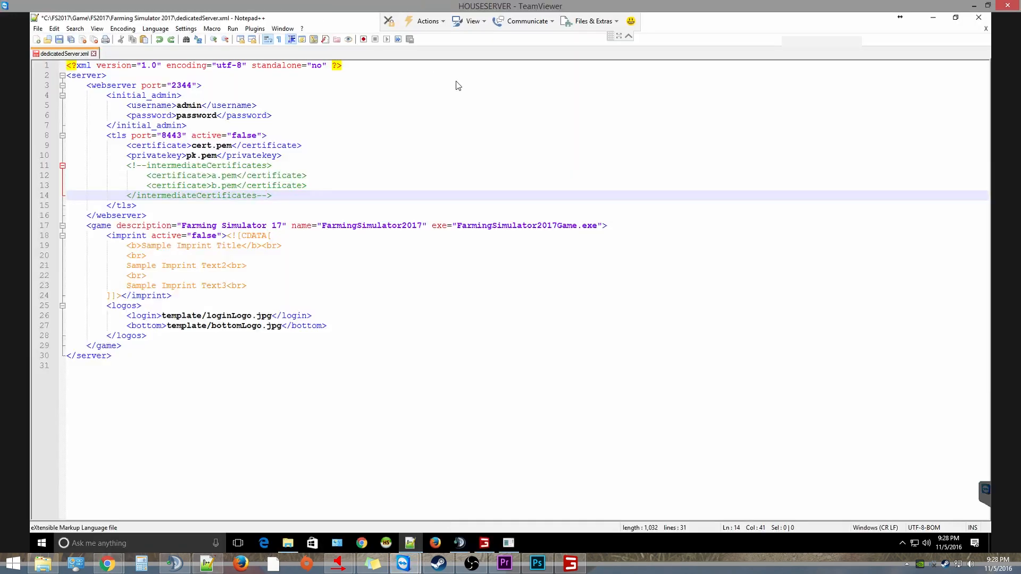
Show the remote C:\FS2017\Game\FS2017 folder and select its disc image file.
left_click(288, 542)
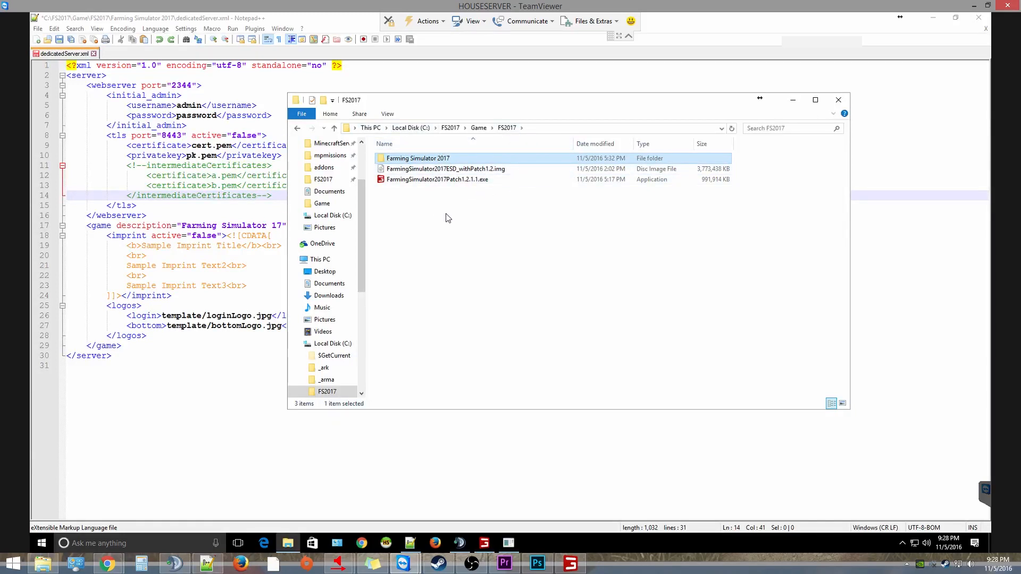
left_click(446, 168)
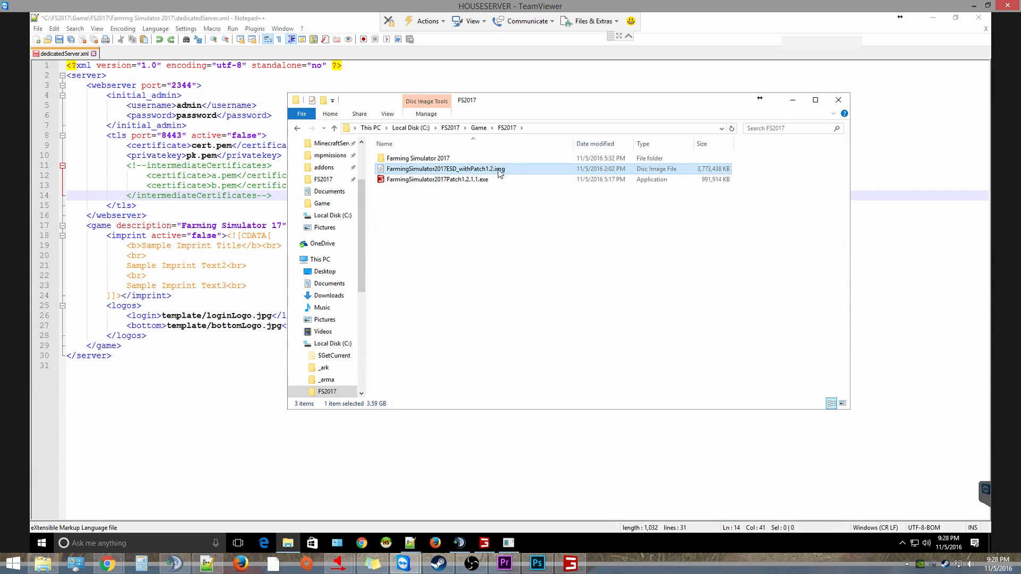
mouse_move(508, 172)
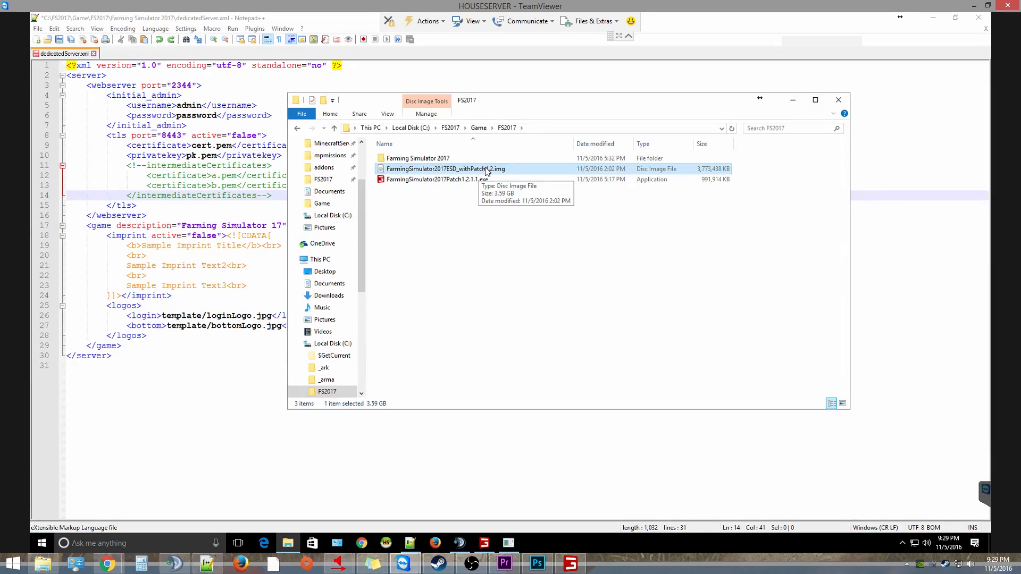
mouse_move(543, 104)
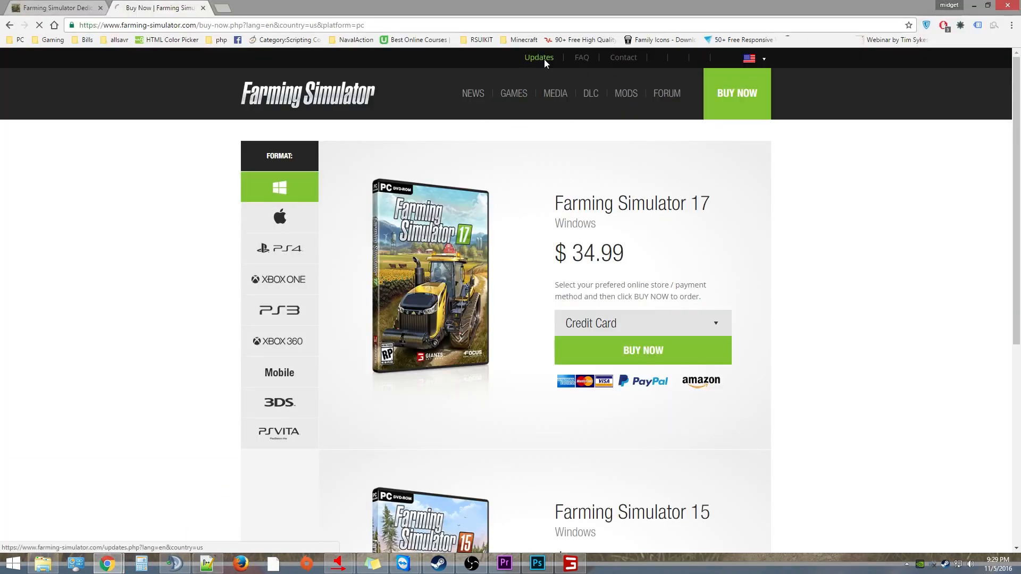
Go to Updates and scroll to Farming Simulator 17 Update 1.2.1 (960 MB).
left_click(539, 58)
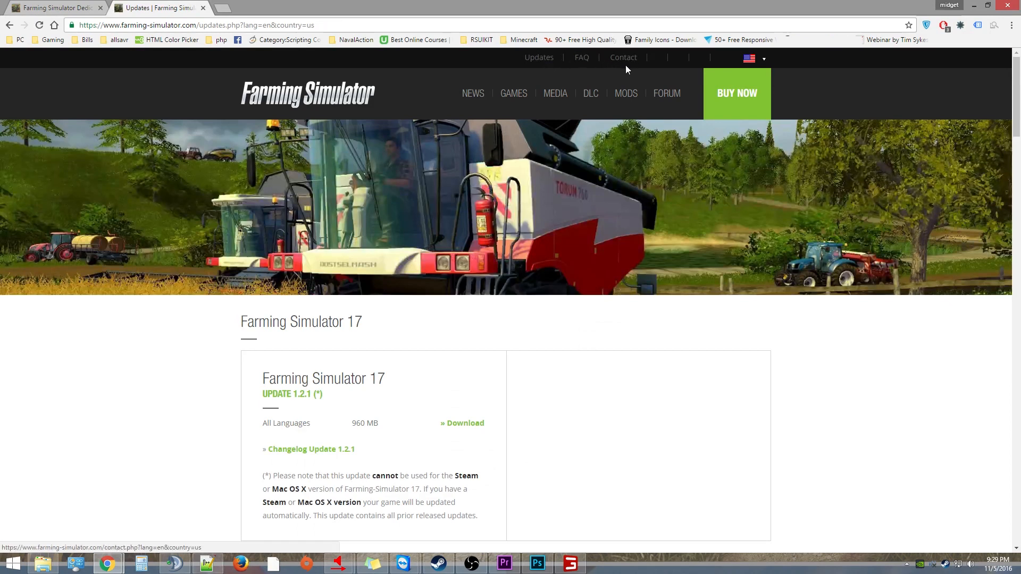
mouse_move(497, 240)
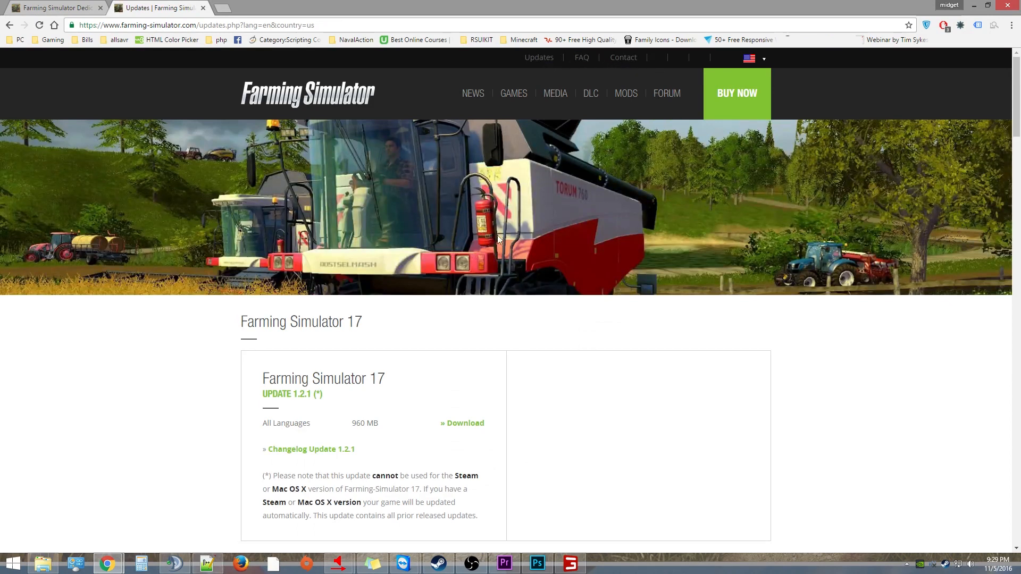
scroll("down", 3)
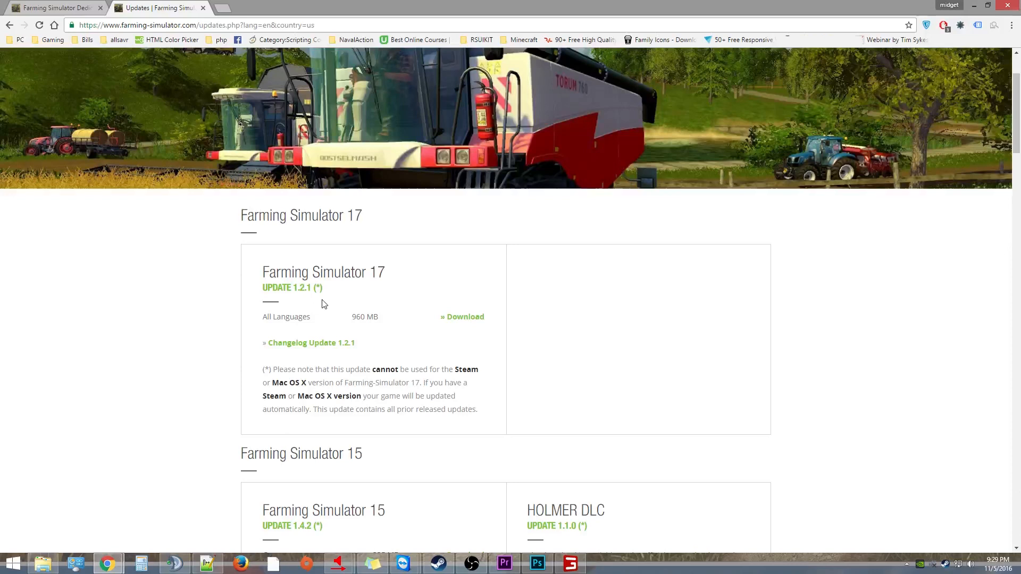
mouse_move(474, 327)
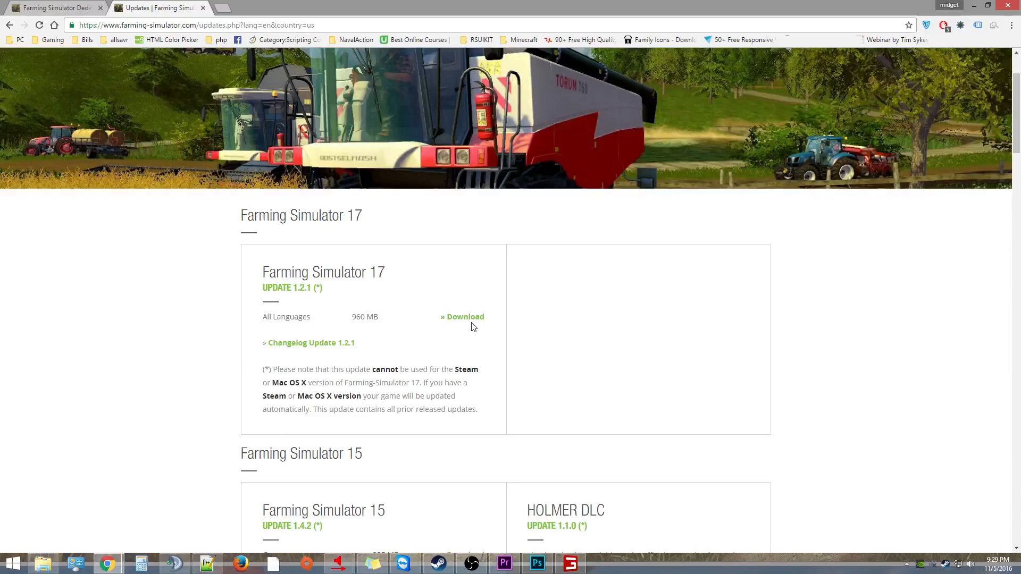
mouse_move(143, 556)
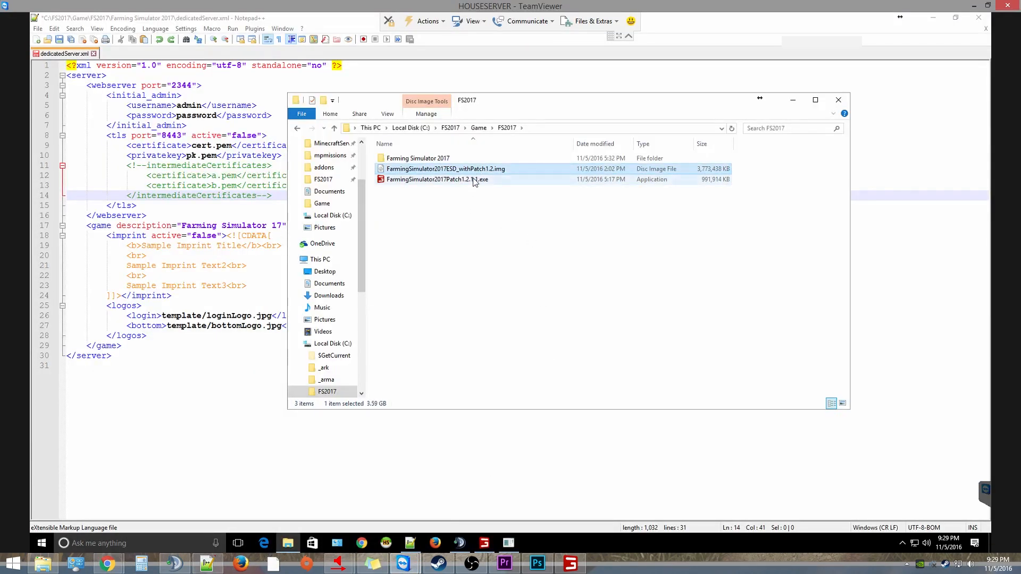
mouse_move(452, 183)
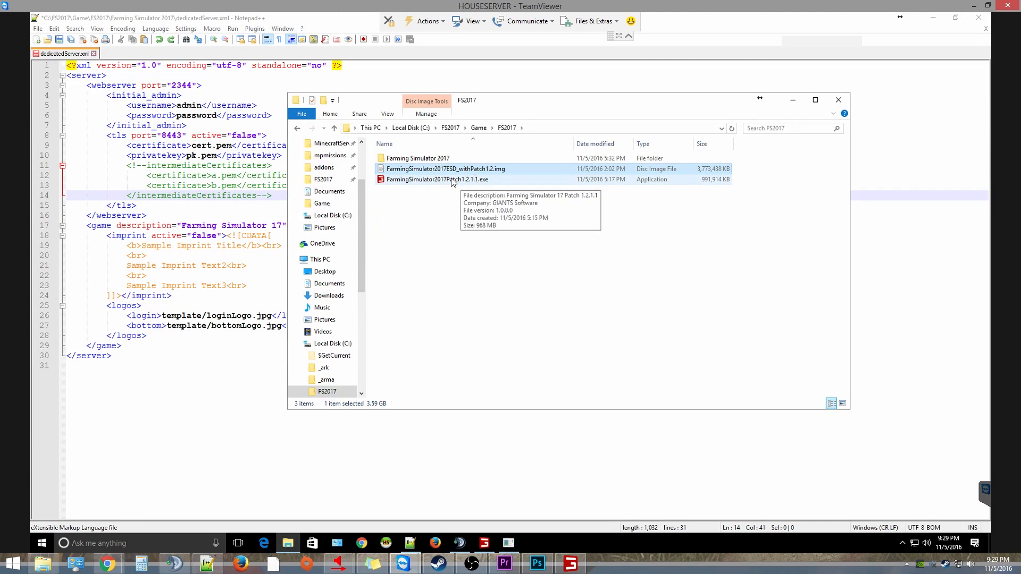
double_click(417, 157)
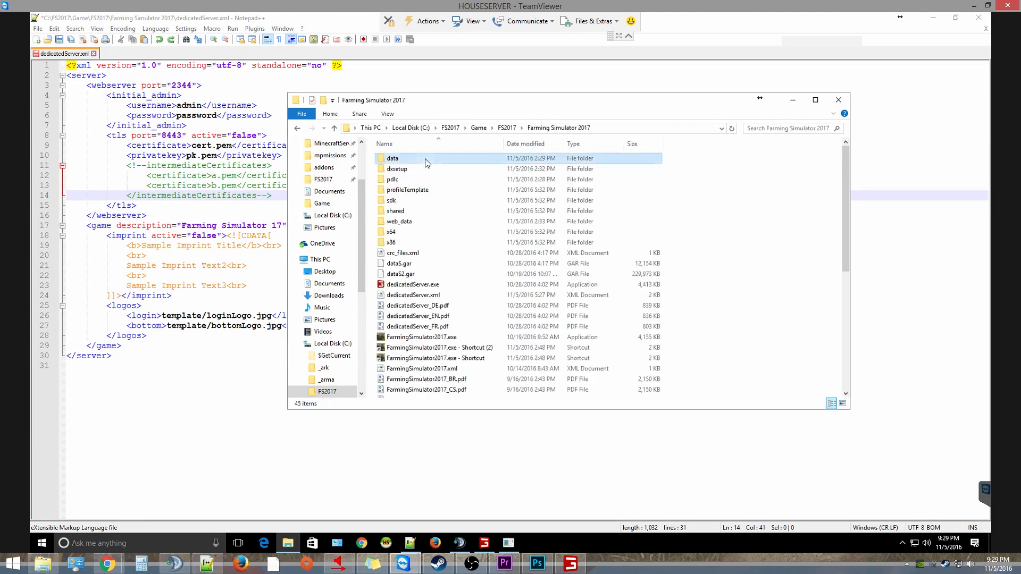
left_click(400, 274)
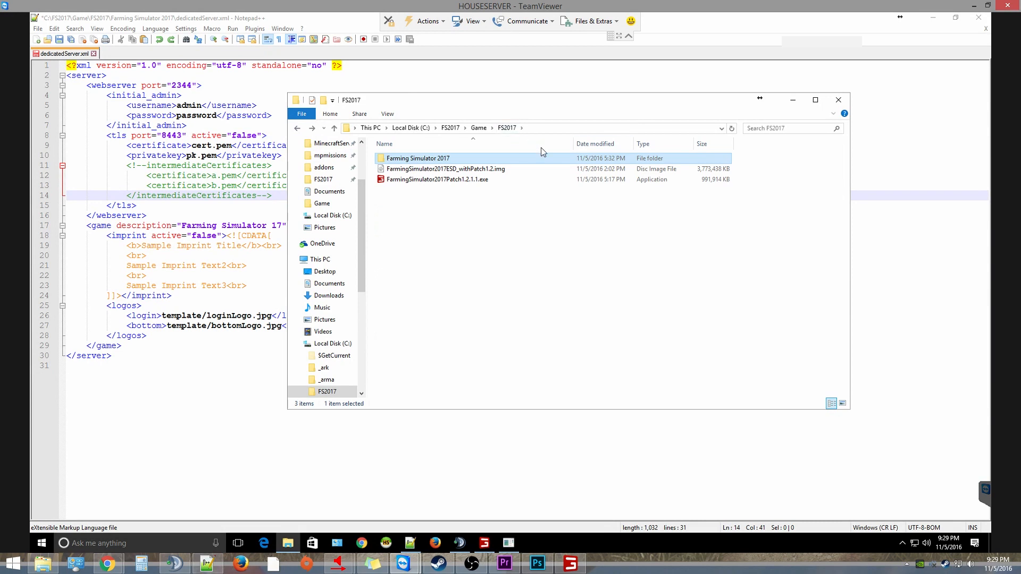
mouse_move(438, 207)
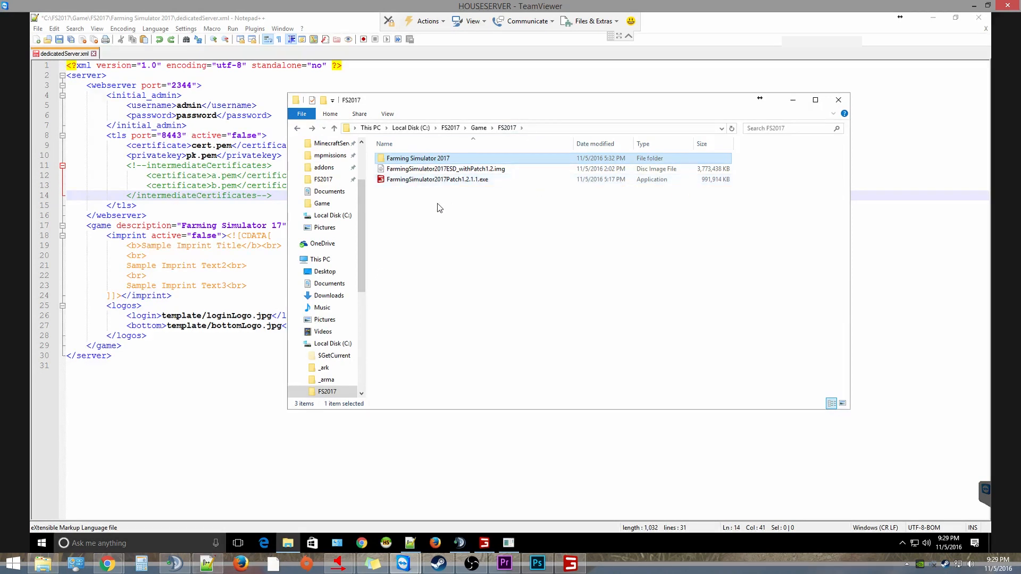
mouse_move(446, 213)
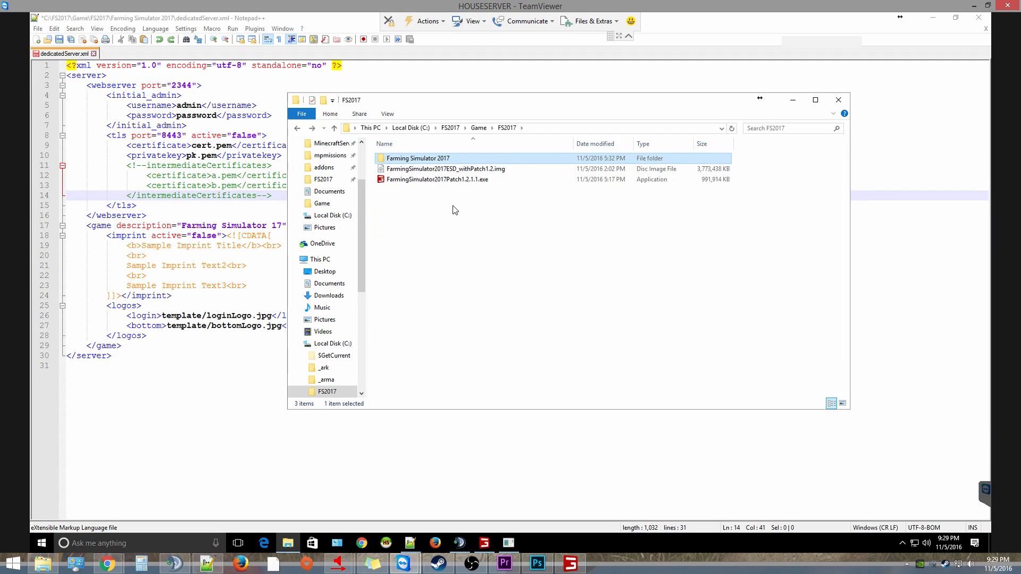
mouse_move(449, 167)
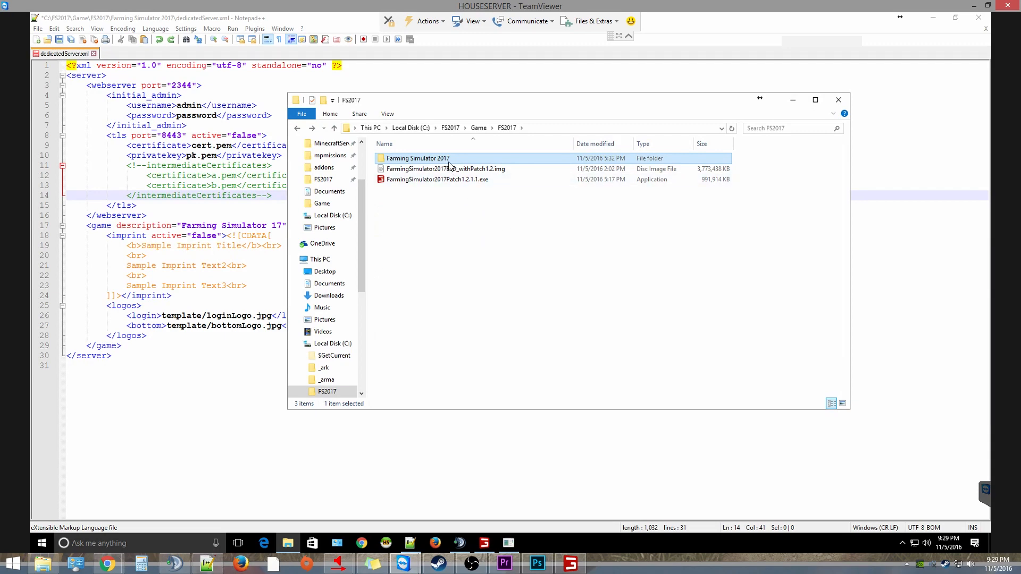
Open the Farming Simulator 2017 install folder and select dedicatedServer.xml.
double_click(418, 159)
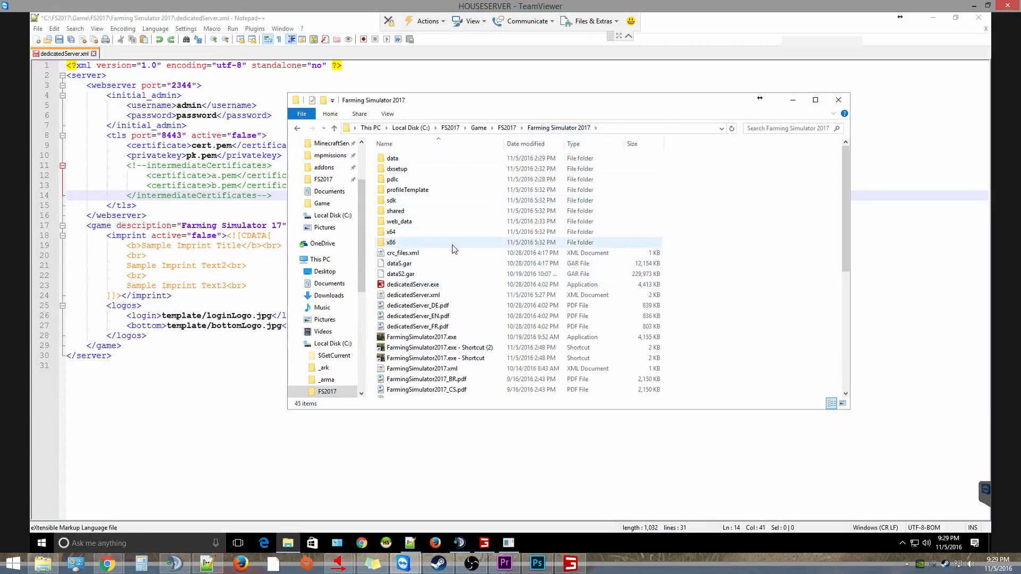
left_click(412, 285)
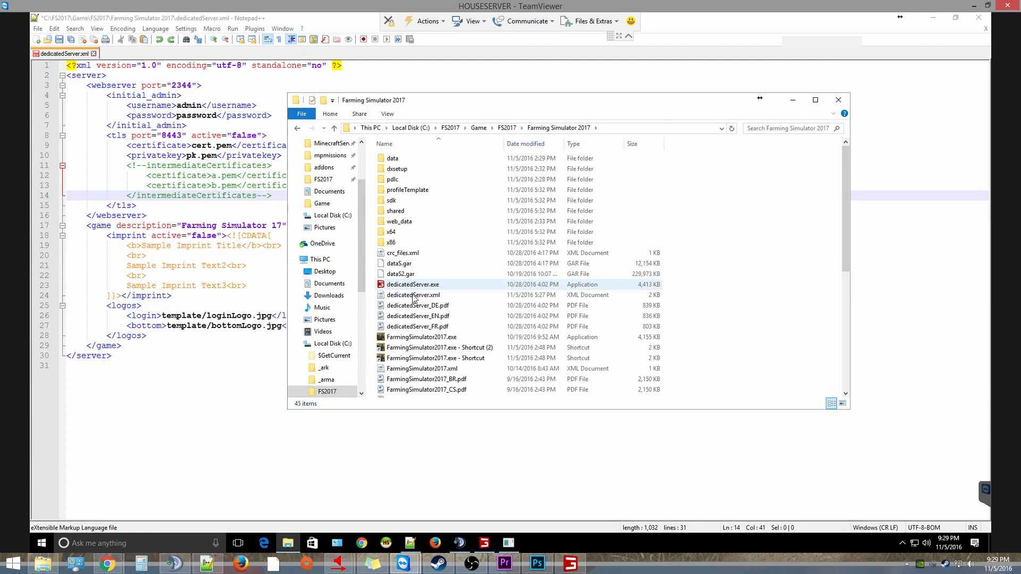
left_click(412, 295)
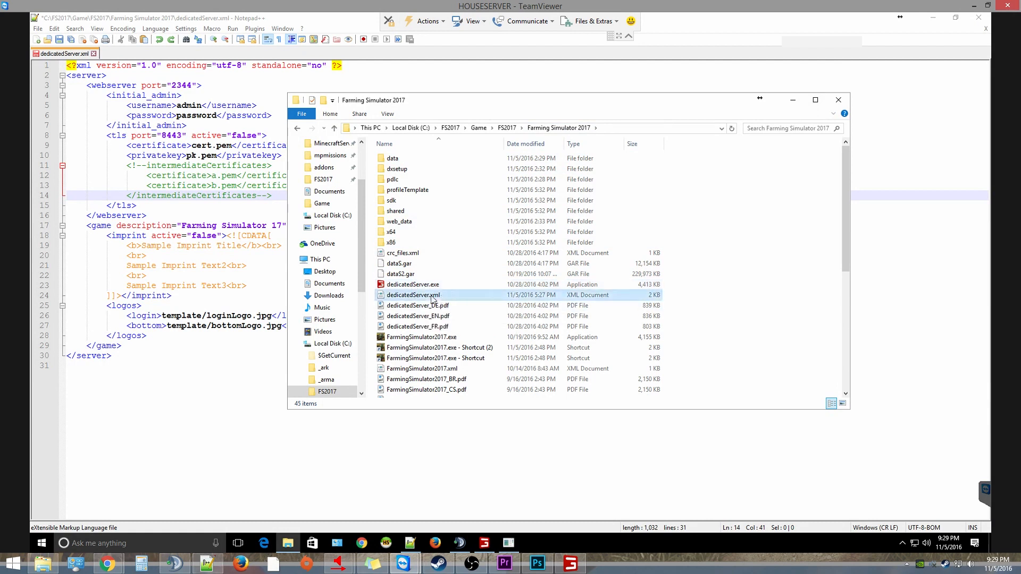
left_click(412, 295)
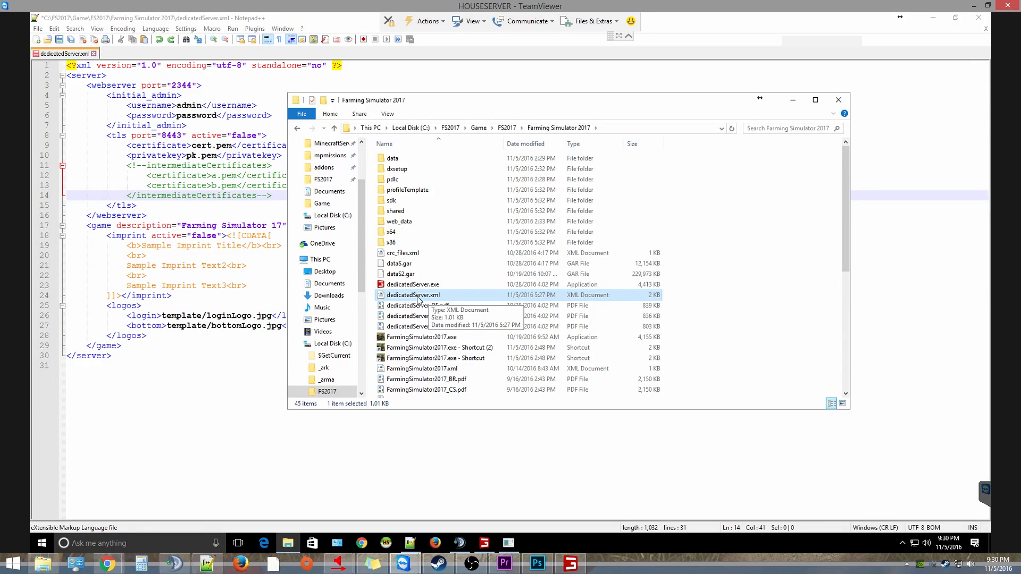
mouse_move(434, 300)
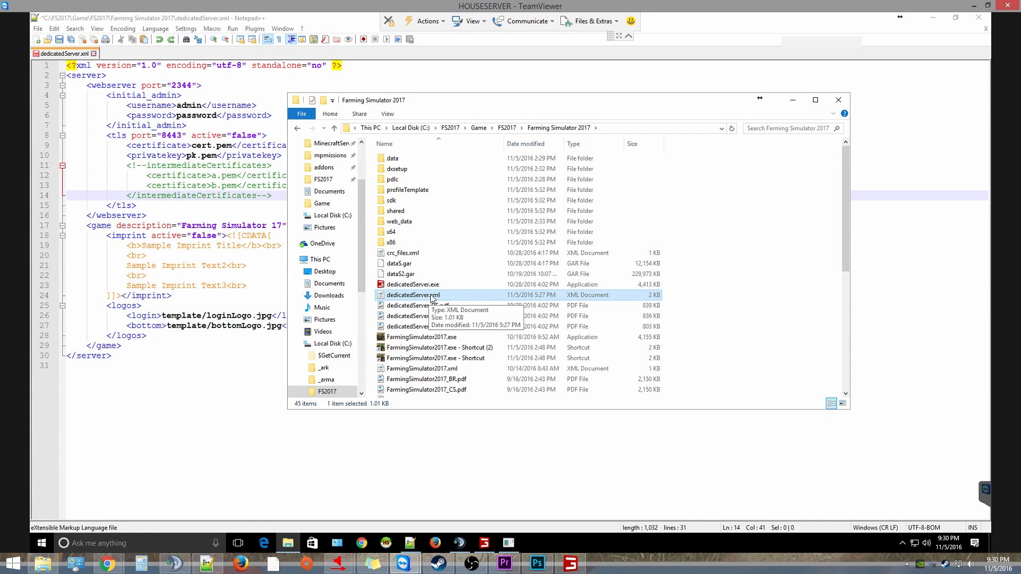
mouse_move(433, 298)
type("8080")
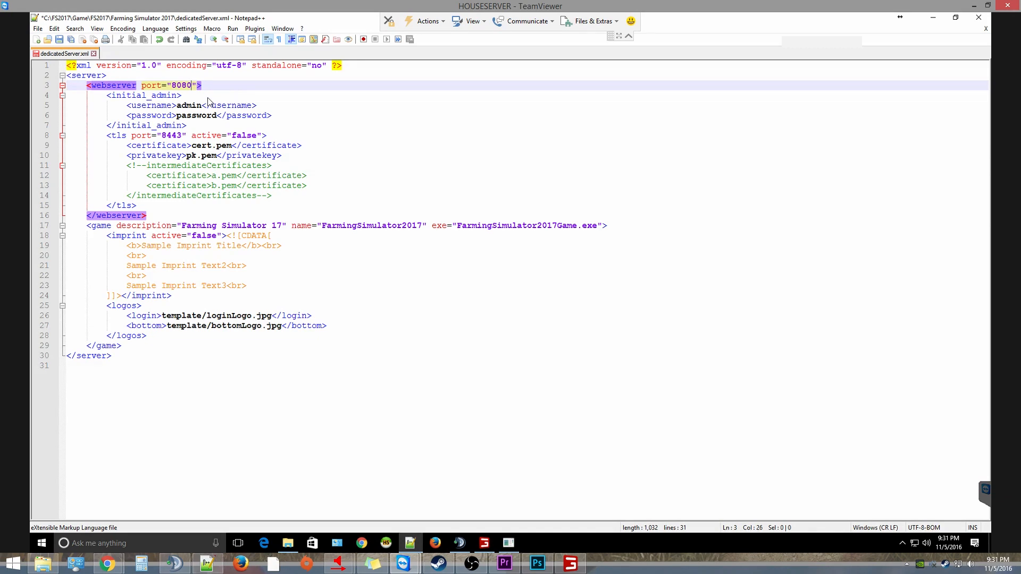
mouse_move(254, 528)
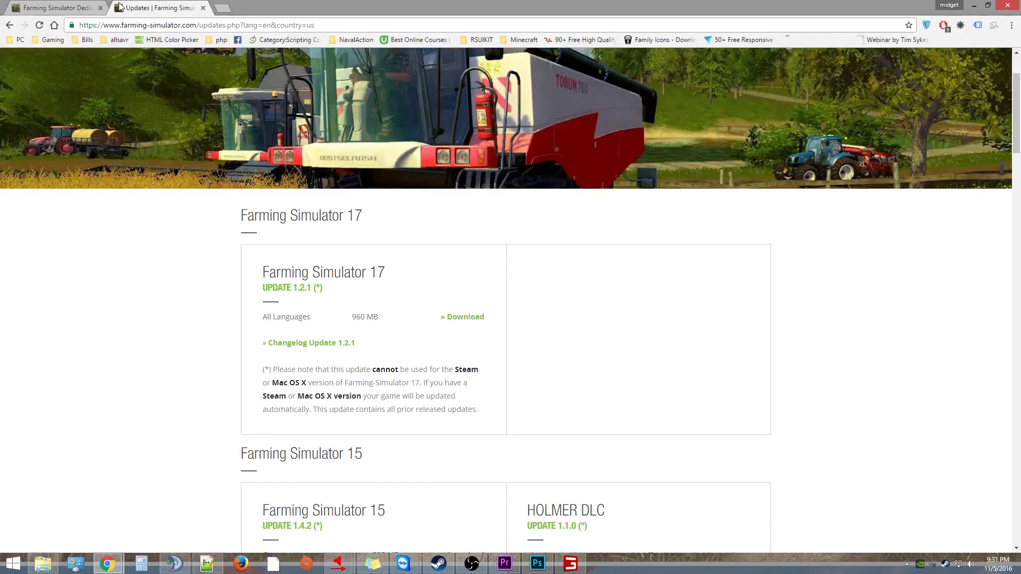
Switch to the Dedicated Server tab and edit its address to 192.168.1.159:2344.
left_click(55, 7)
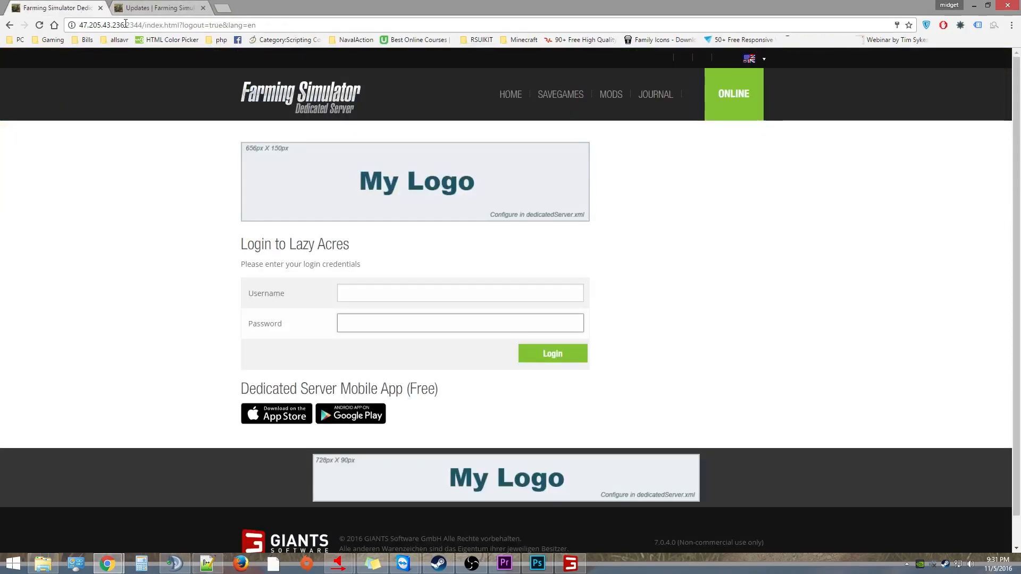
left_click(176, 25)
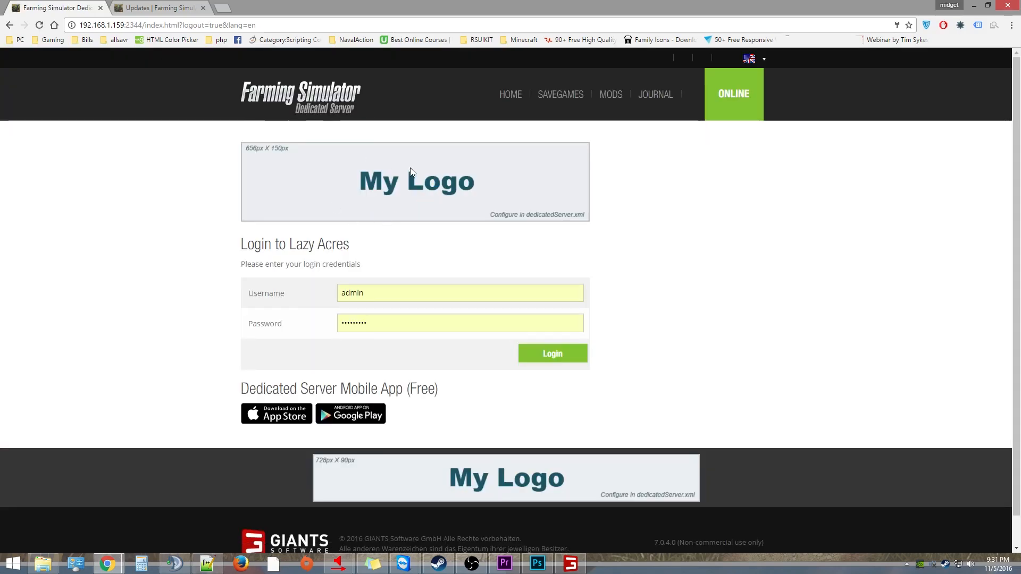
mouse_move(600, 207)
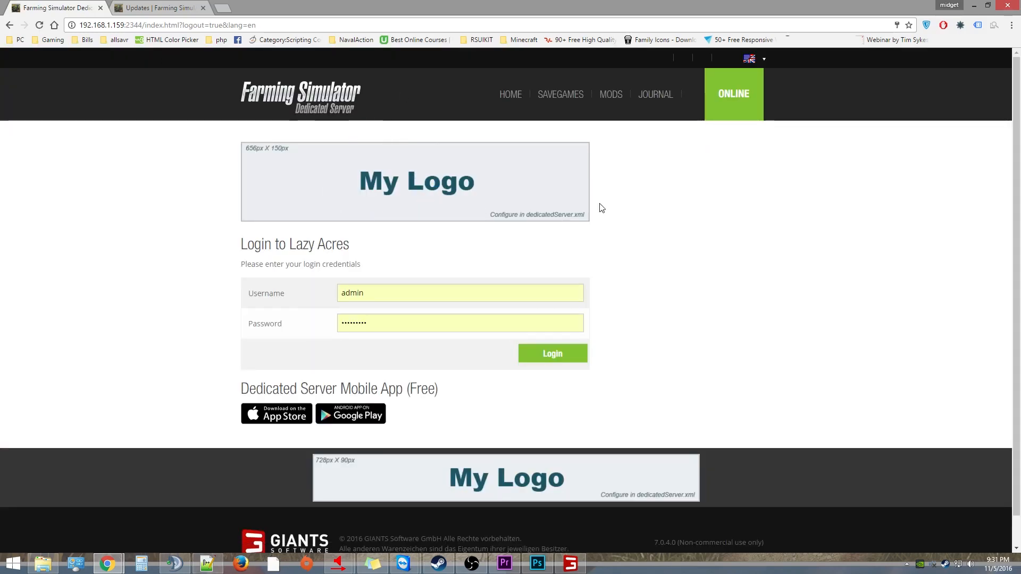
mouse_move(499, 188)
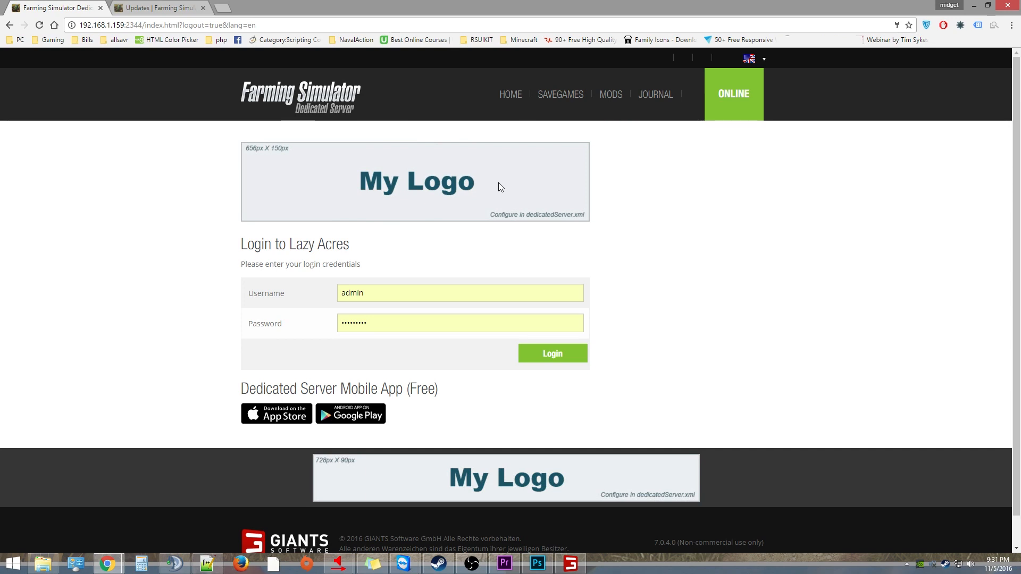
mouse_move(381, 498)
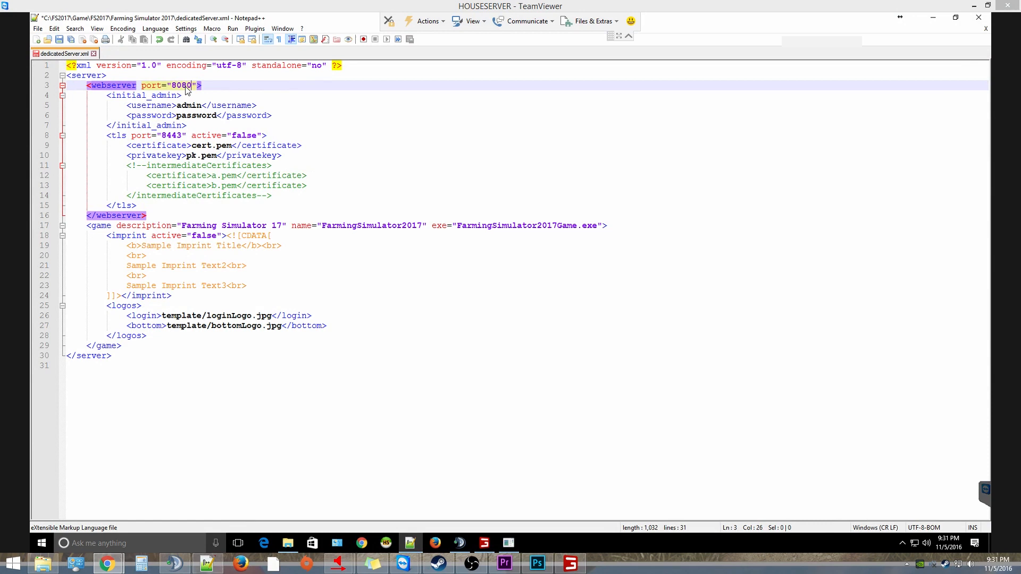
Replace the 8080 webserver port on line 3 with 2344.
double_click(180, 85)
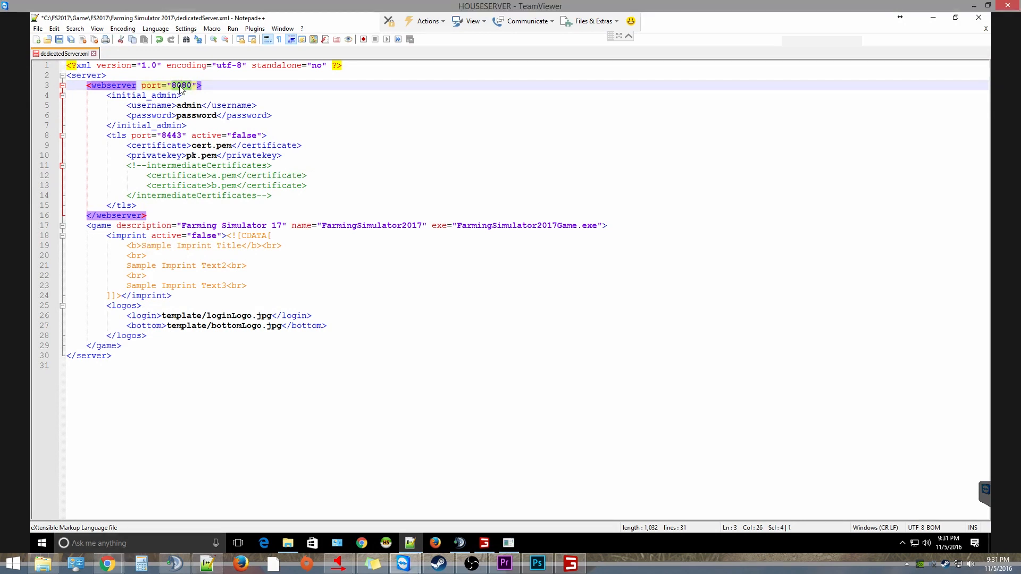
type("2344")
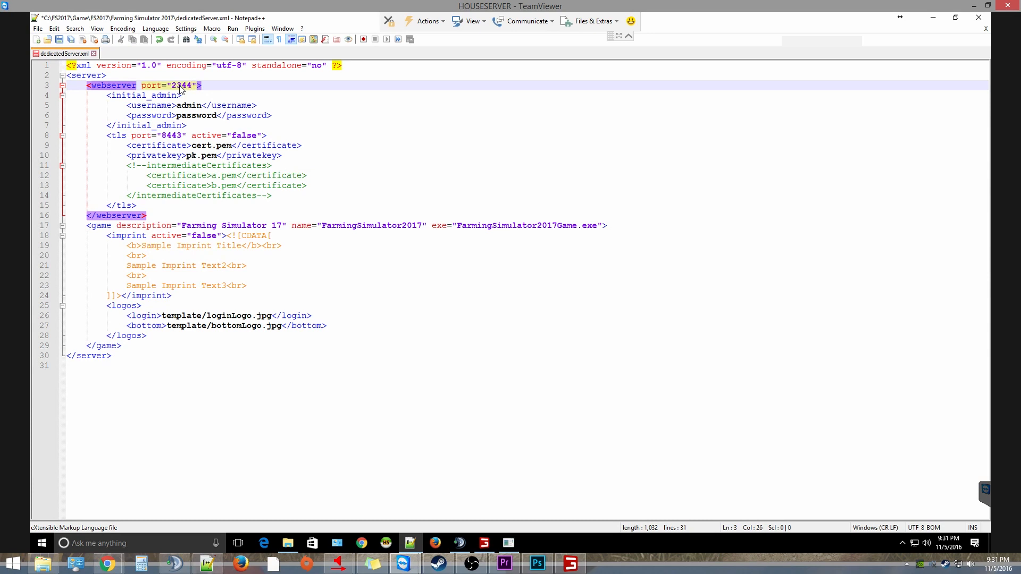
mouse_move(189, 91)
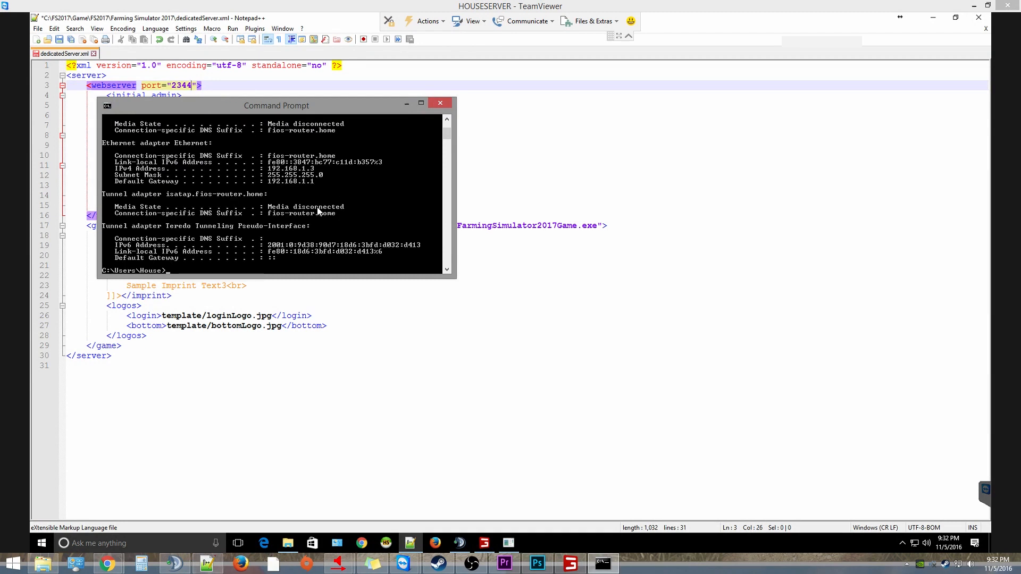
mouse_move(326, 237)
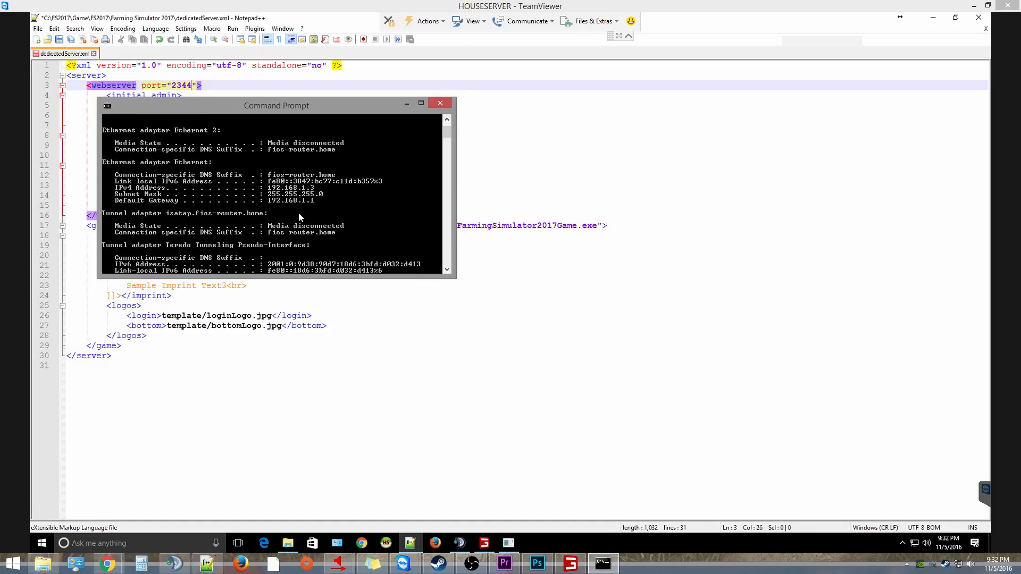
mouse_move(258, 195)
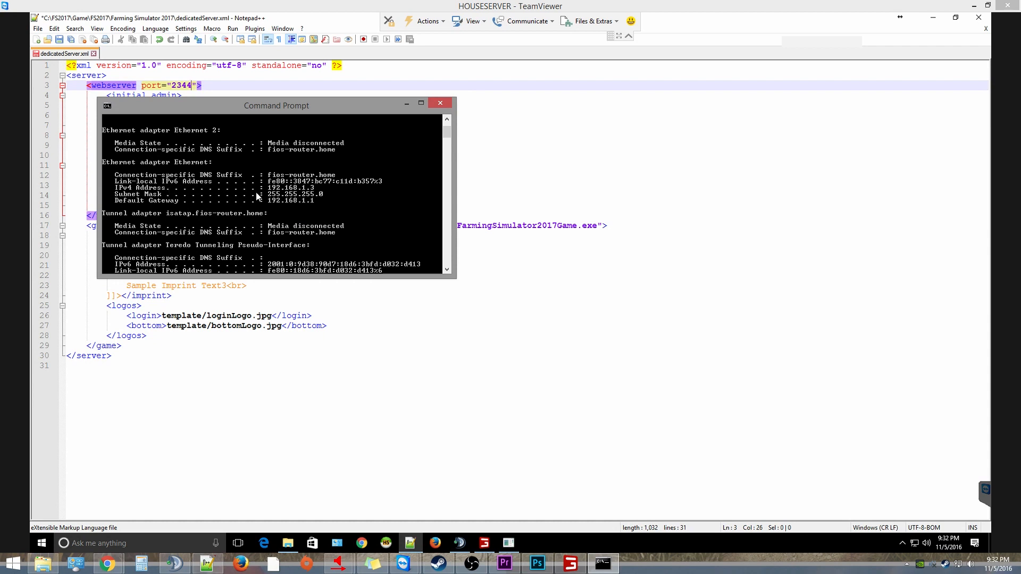
mouse_move(292, 195)
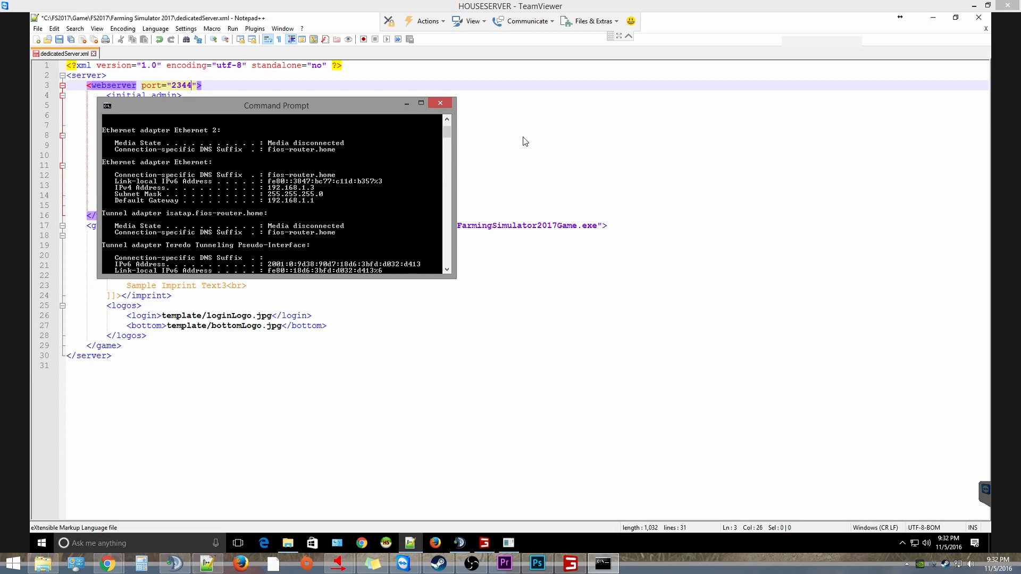
After reviewing the ipconfig output (IPv4 192.168.1.3), return to the TeamViewer window.
left_click(440, 103)
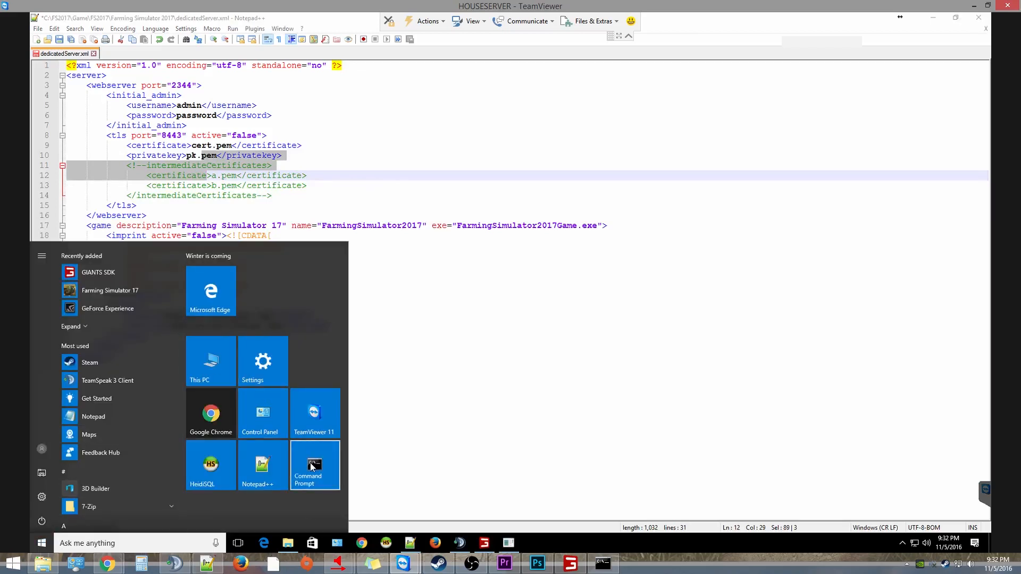
Run ipconfig on the server, finding IPv4 192.168.1.159, then return to Notepad++.
left_click(314, 465)
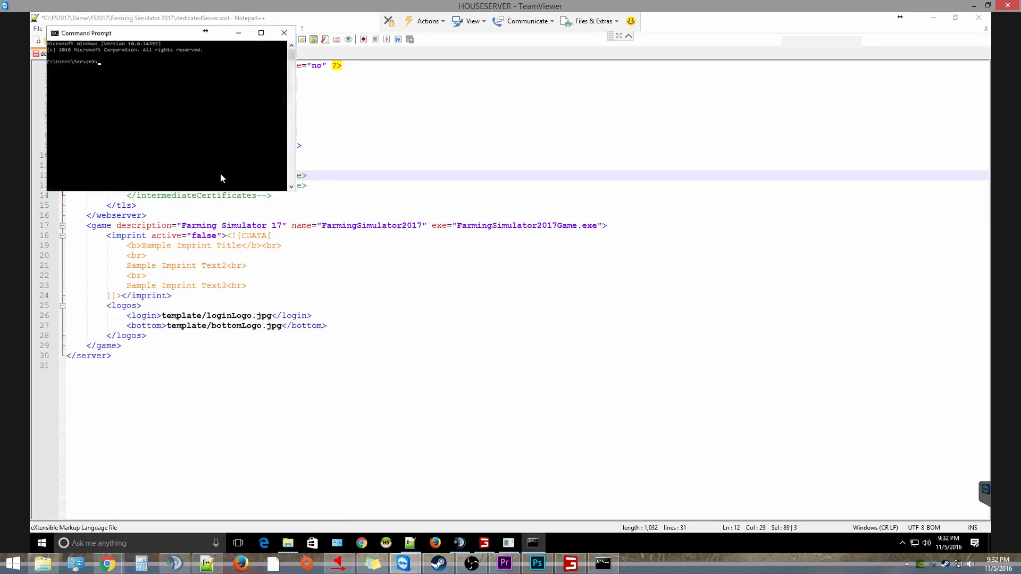
type("ipconfi")
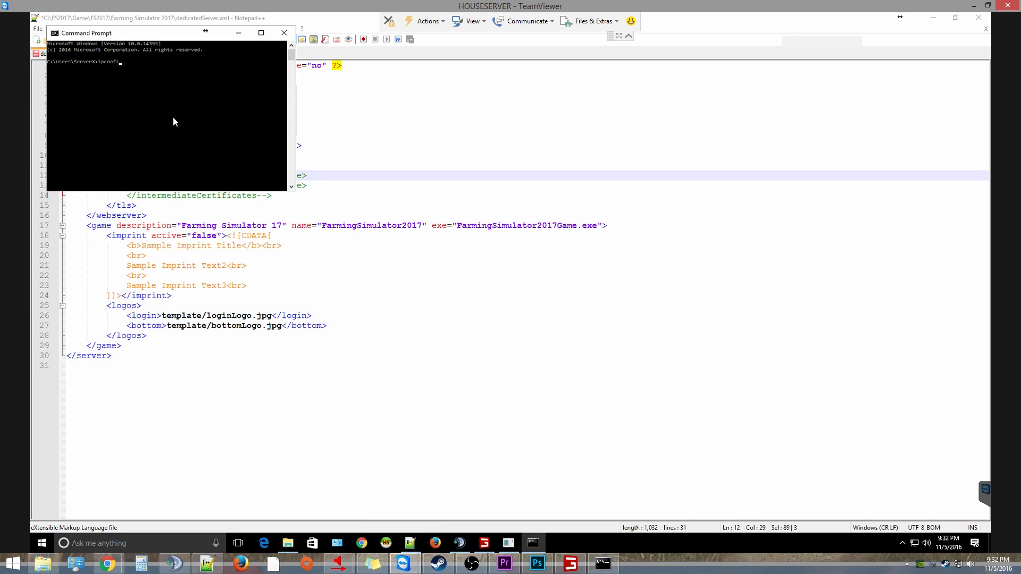
key("Enter")
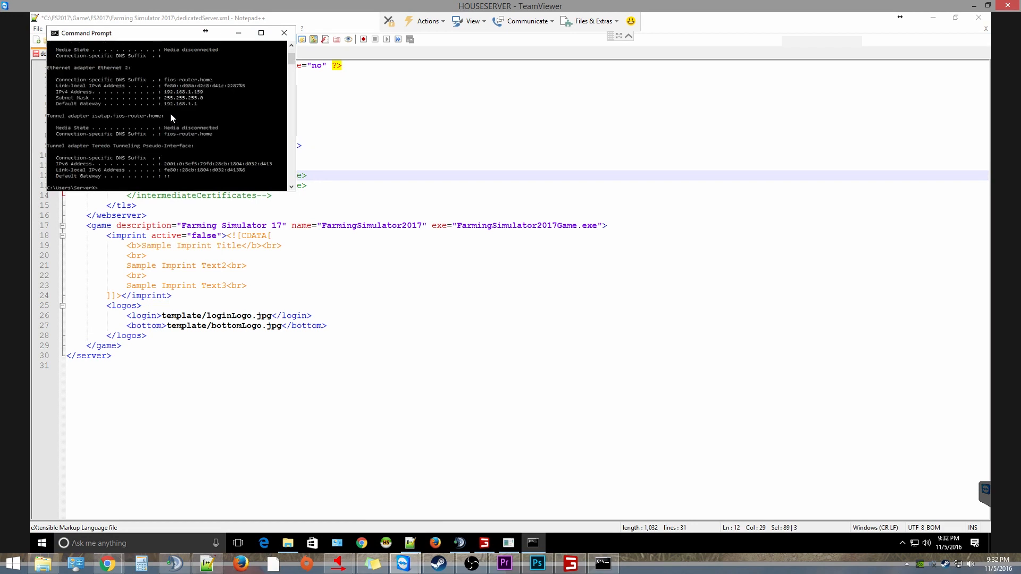
mouse_move(185, 99)
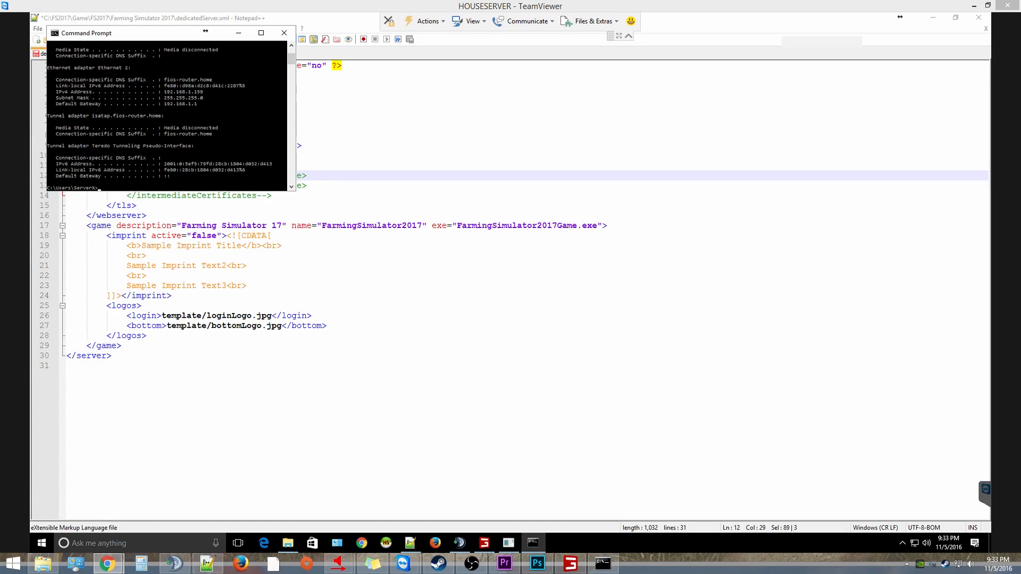
mouse_move(587, 84)
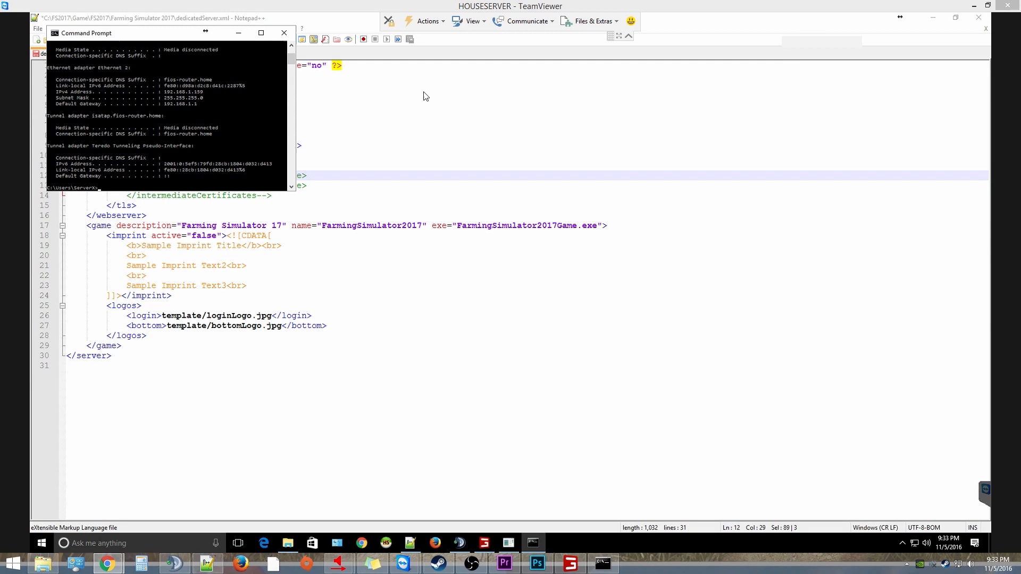
left_click(283, 33)
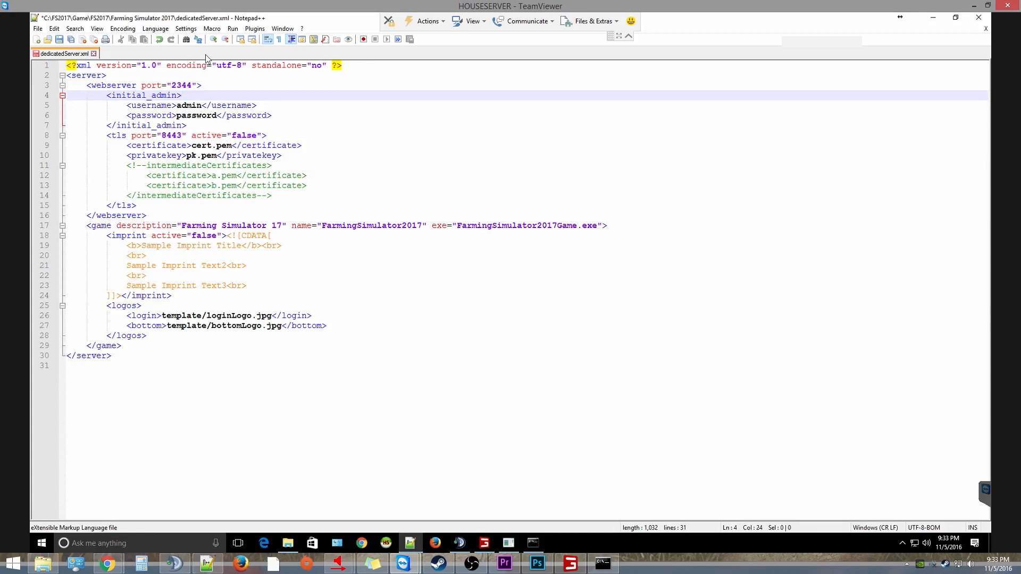
mouse_move(753, 105)
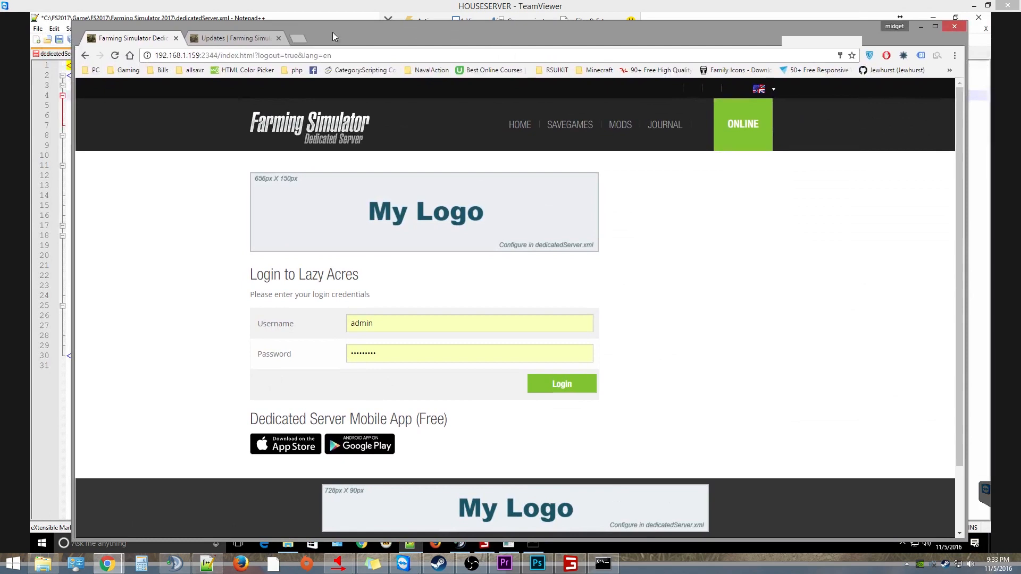
Open a new Chrome tab beside the server login and updates tabs.
left_click(179, 55)
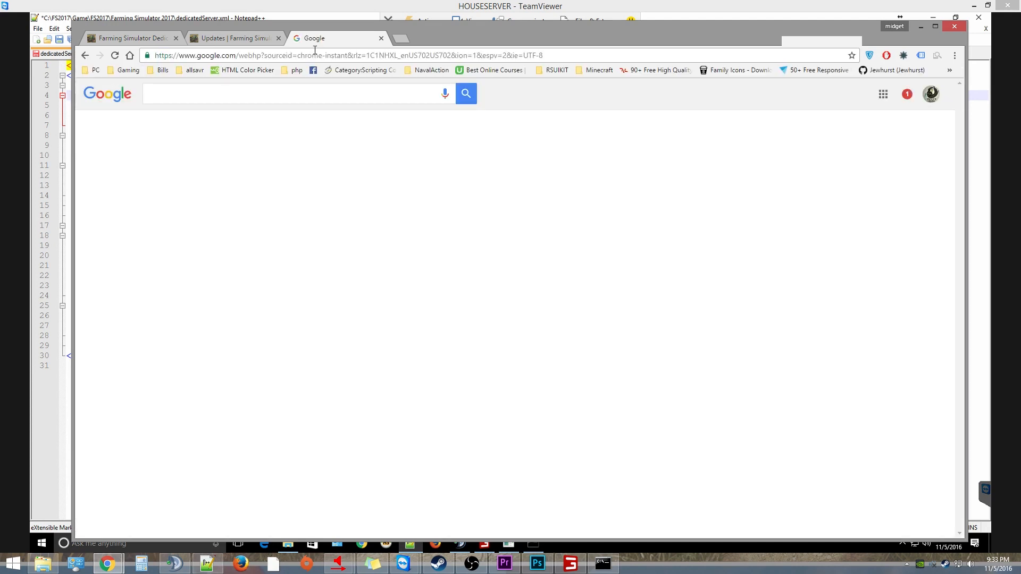
Search Google for 'my ip' to find the public IP address.
type("my ip")
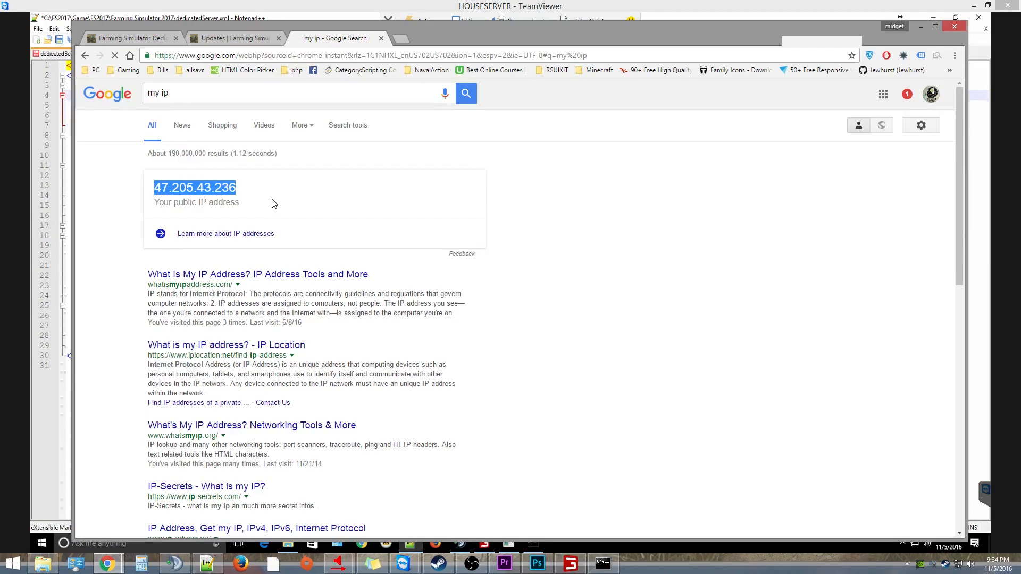
left_click(234, 38)
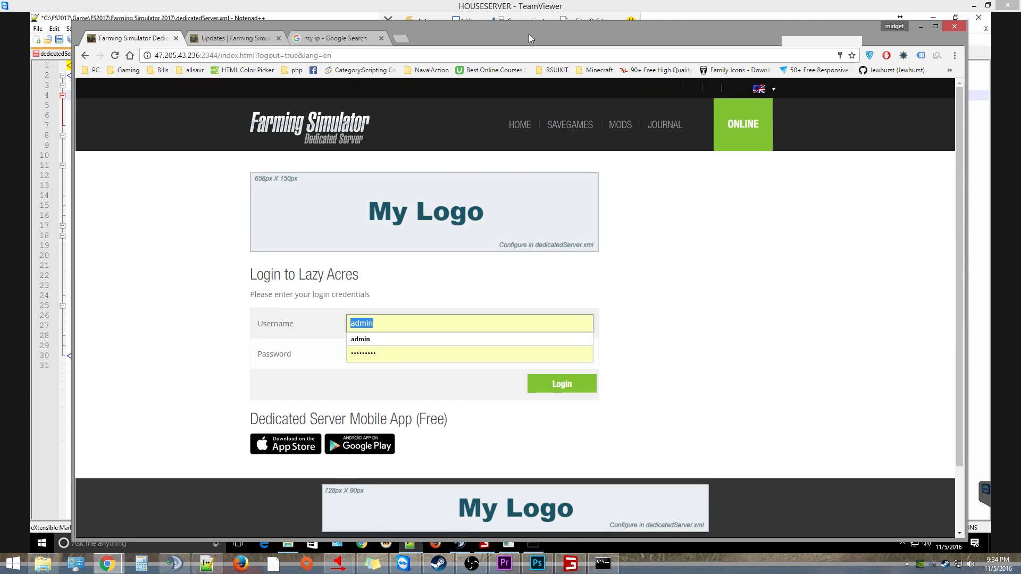
mouse_move(563, 43)
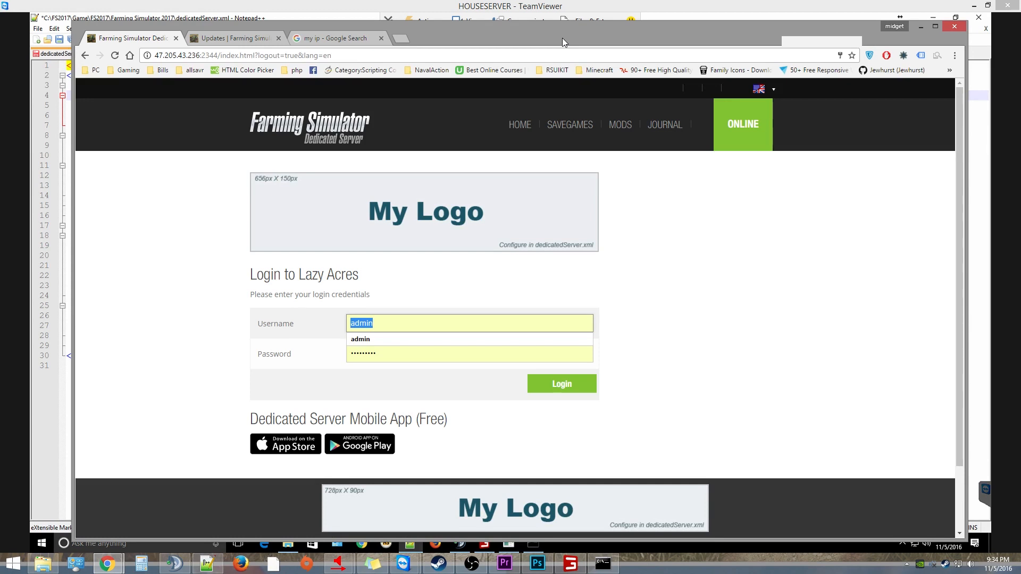
mouse_move(563, 46)
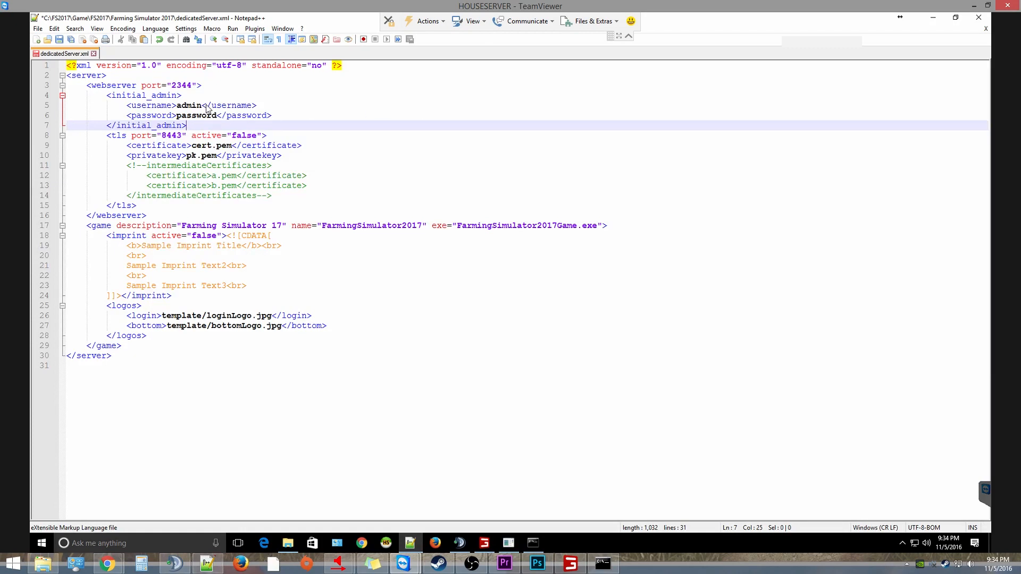
double_click(188, 105)
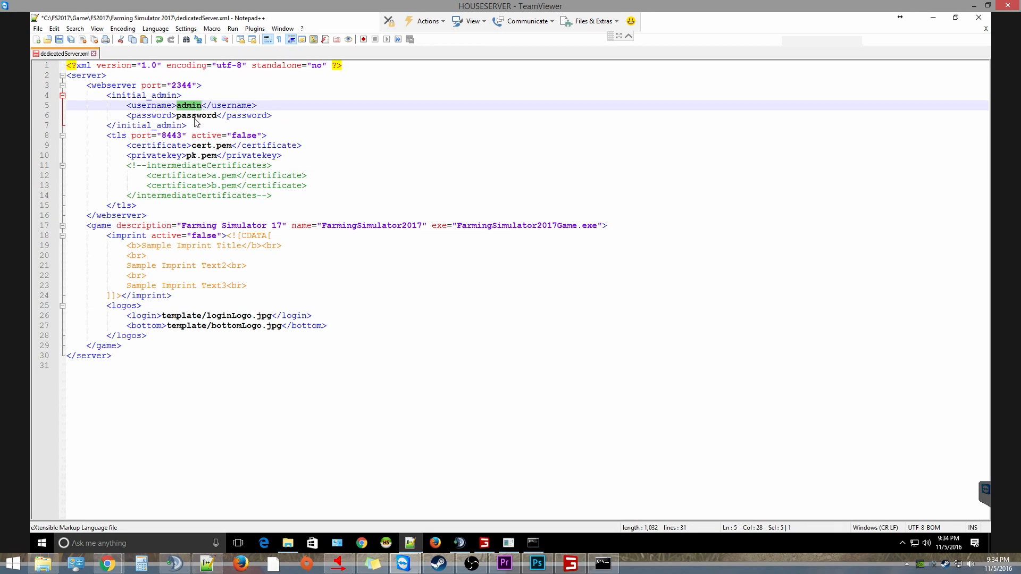
left_click(196, 115)
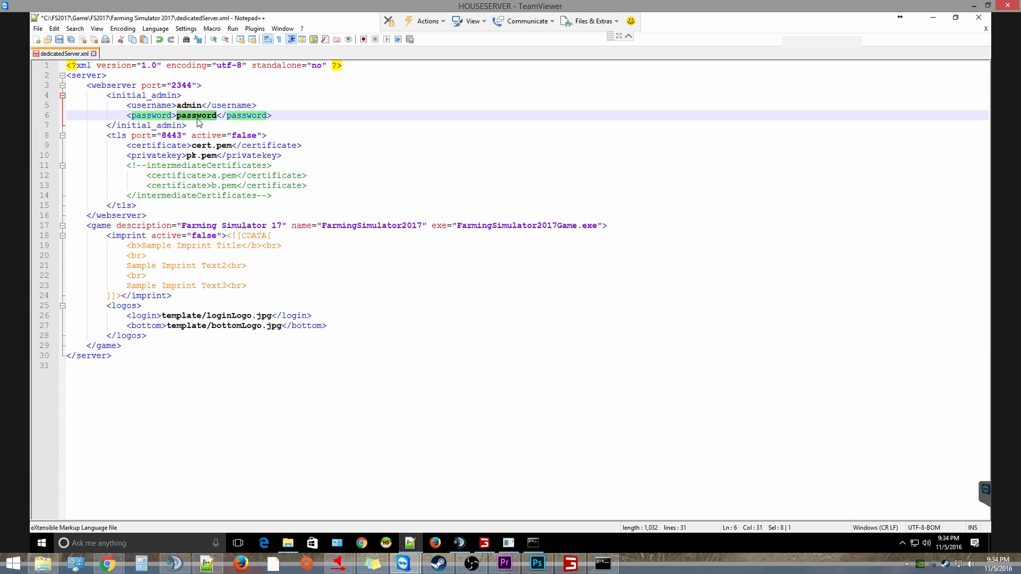
mouse_move(270, 91)
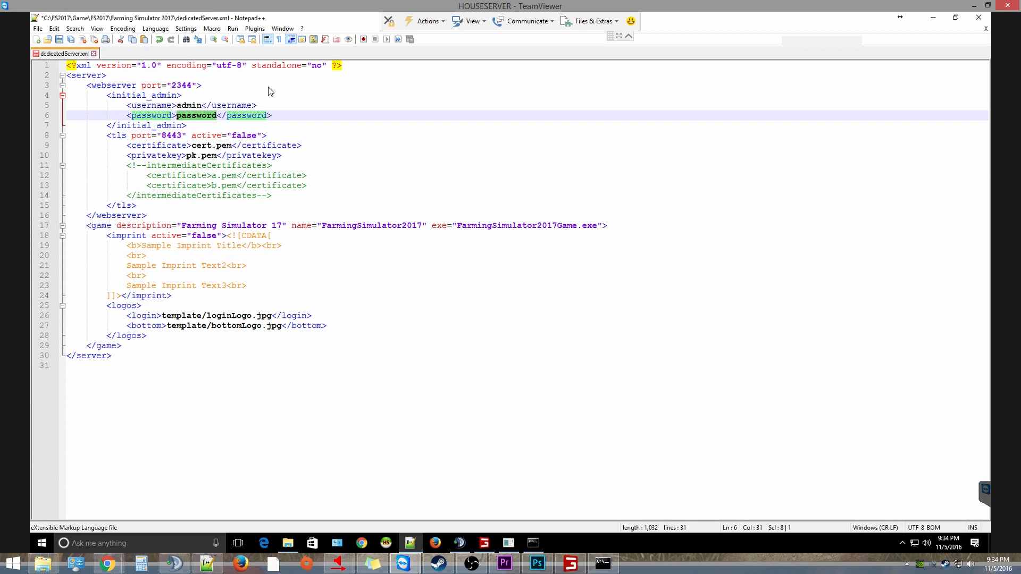
mouse_move(324, 122)
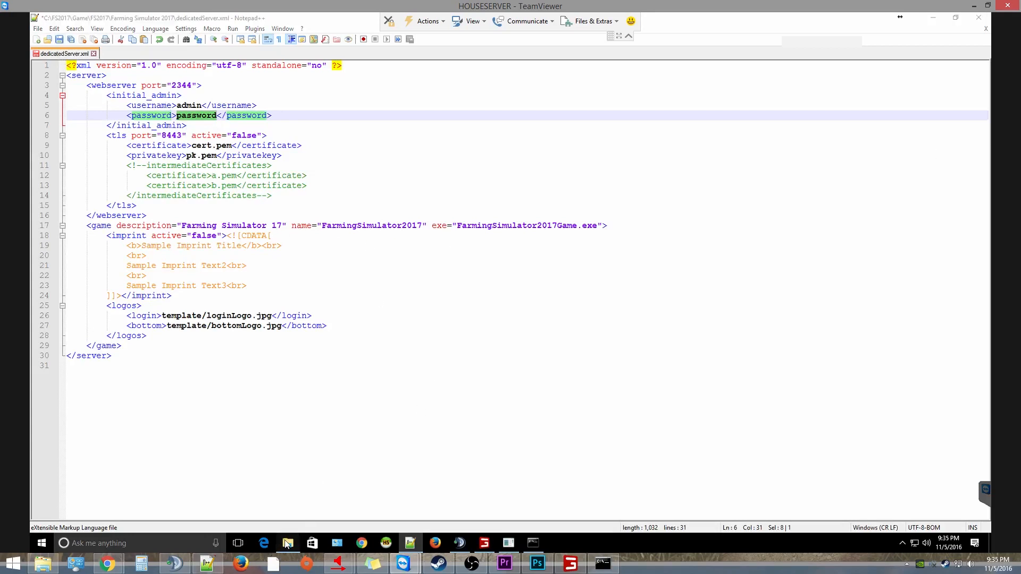
left_click(288, 542)
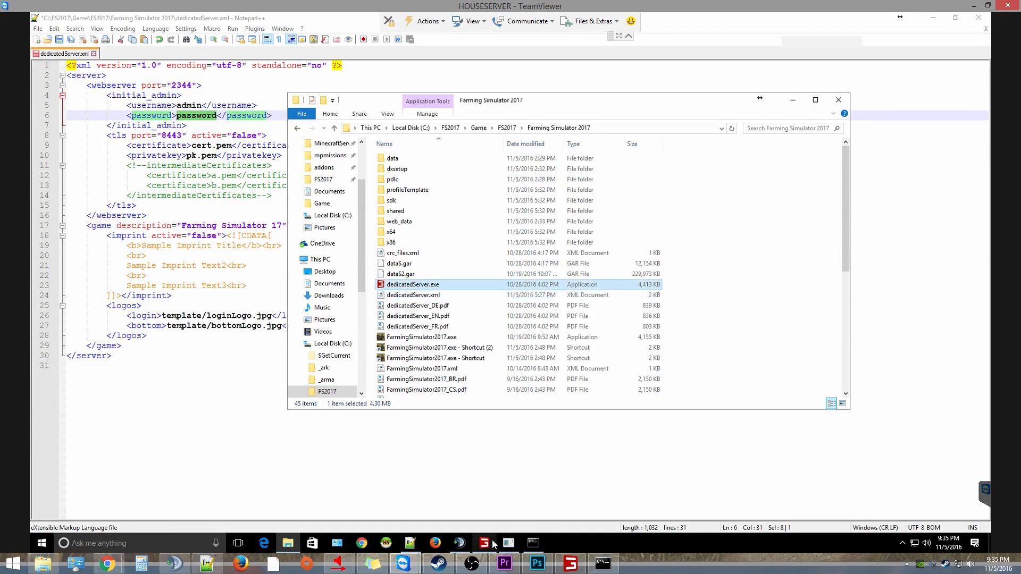
Launch dedicatedServer.exe from the Farming Simulator 2017 folder to start the server console.
double_click(413, 285)
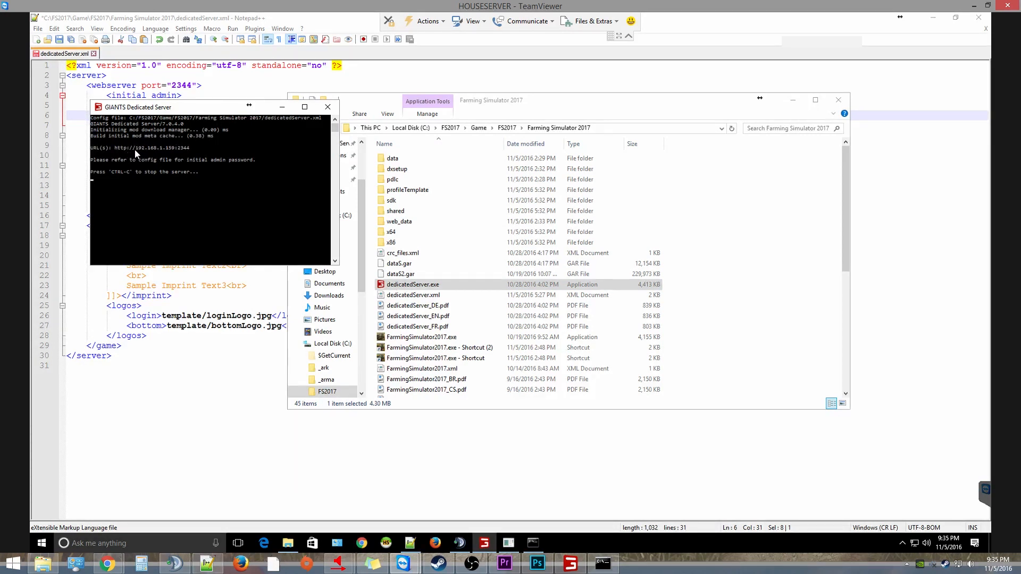
mouse_move(205, 195)
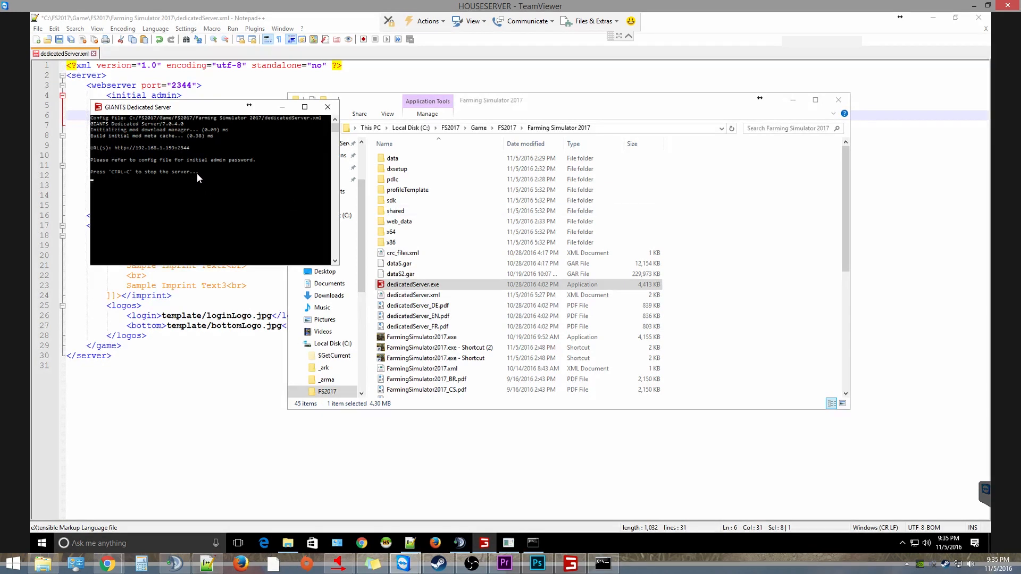
mouse_move(181, 172)
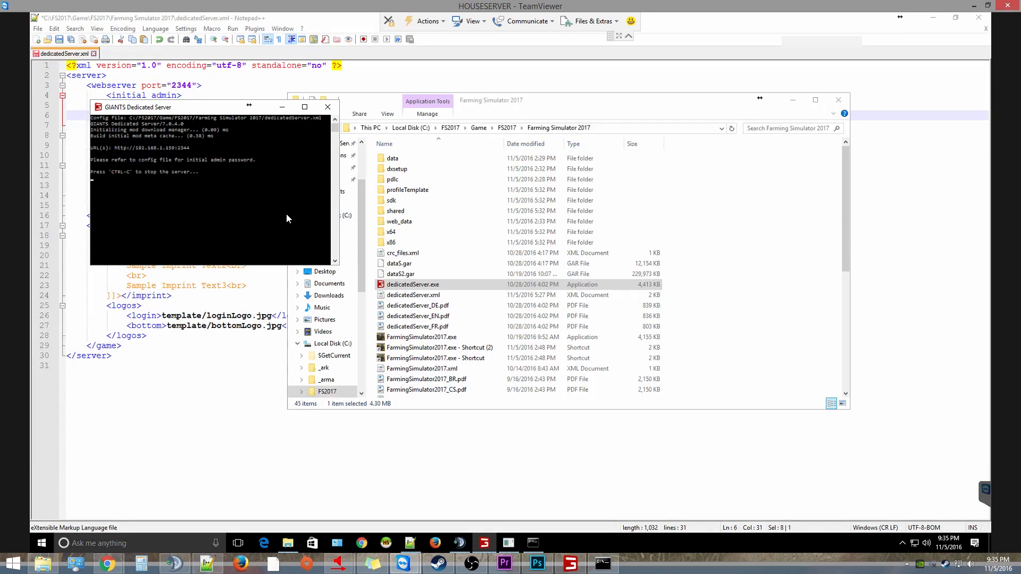
mouse_move(301, 172)
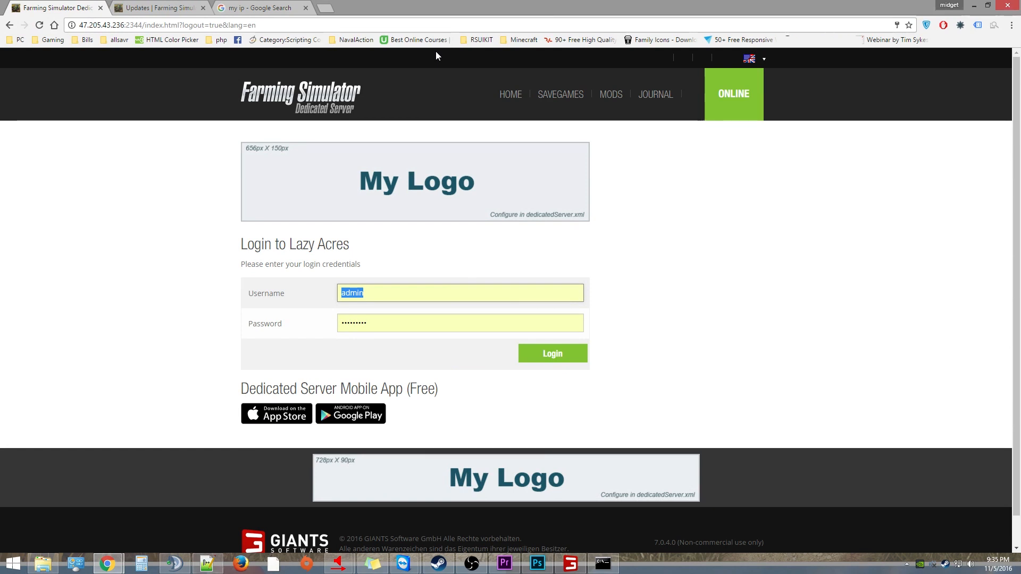
Sign in to the Lazy Acres web admin with the saved admin credentials.
left_click(460, 292)
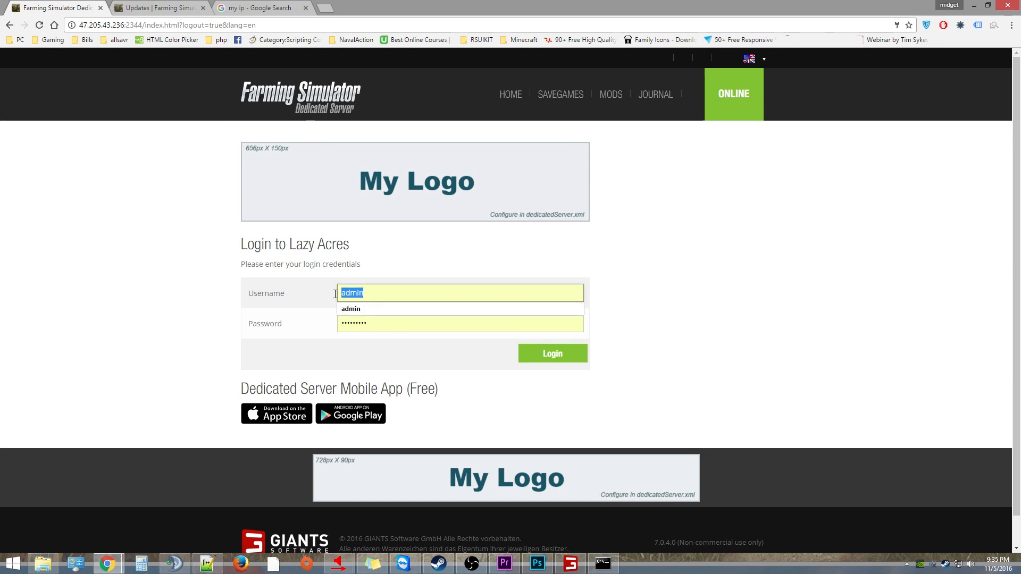
left_click(459, 324)
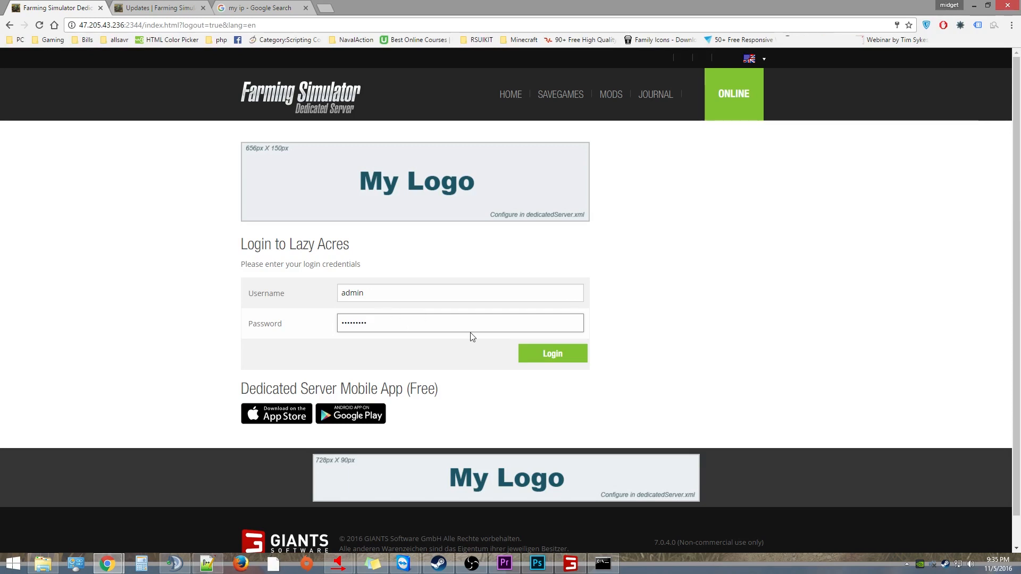
left_click(552, 353)
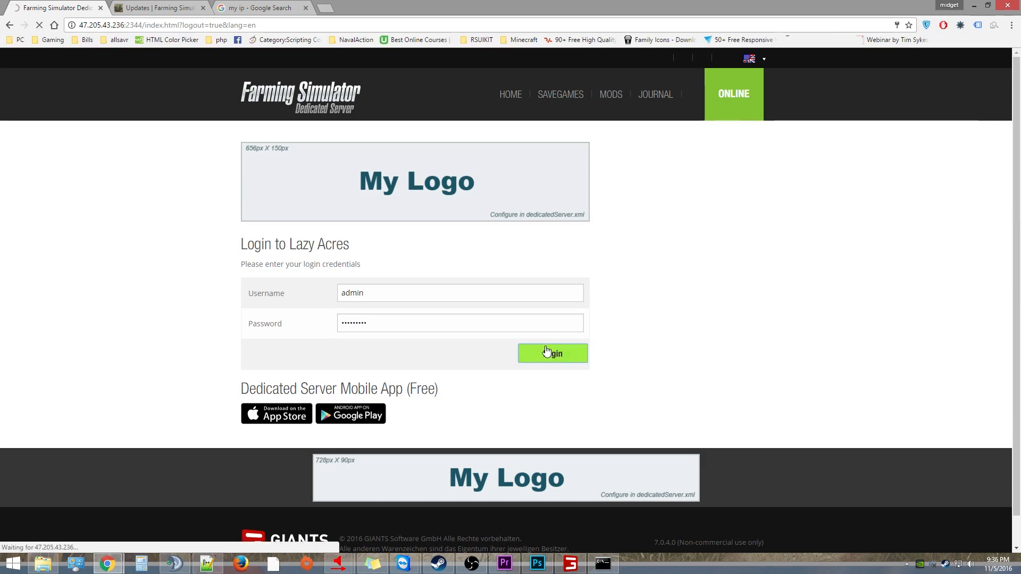
left_click(552, 353)
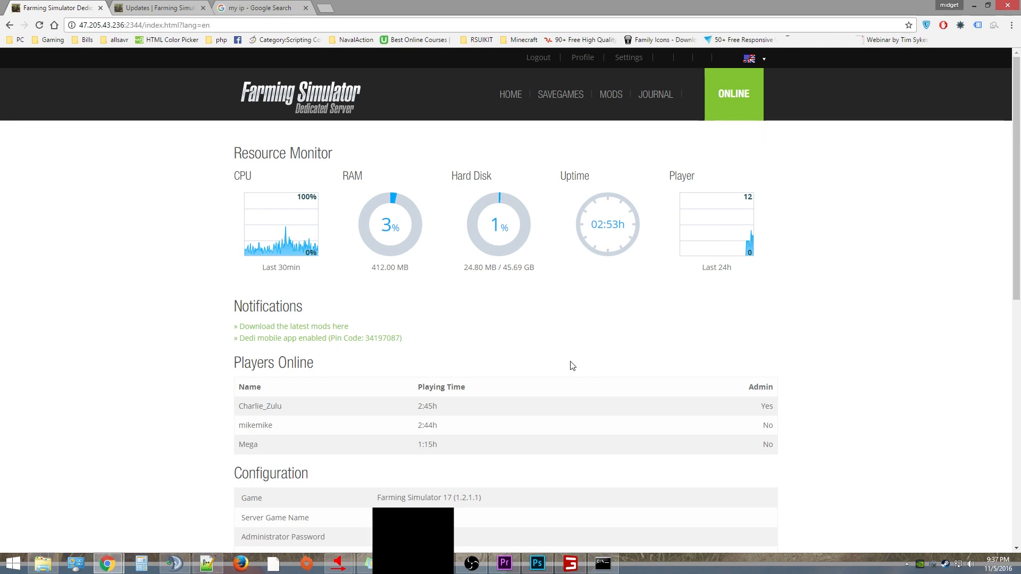
mouse_move(356, 239)
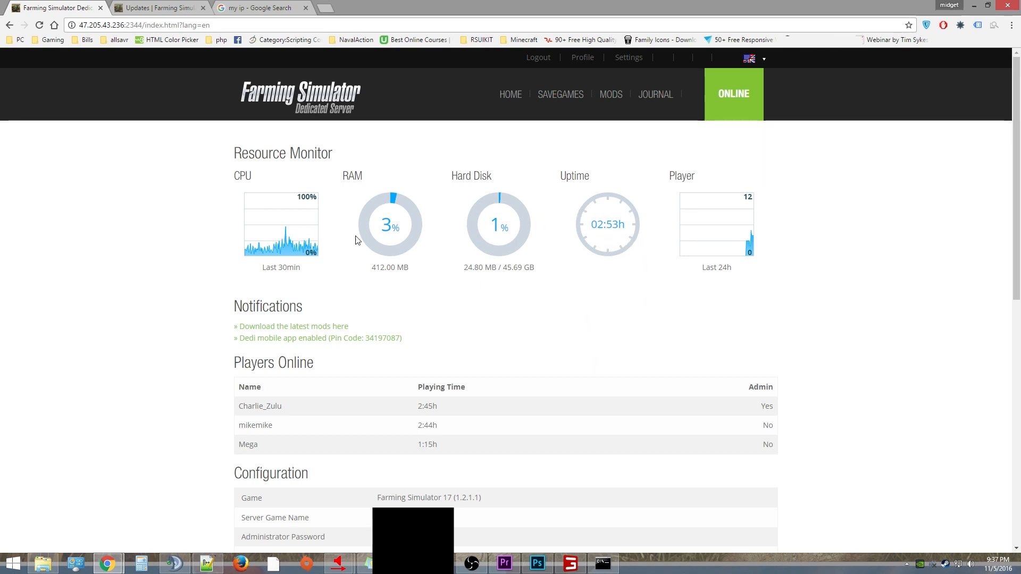
mouse_move(719, 219)
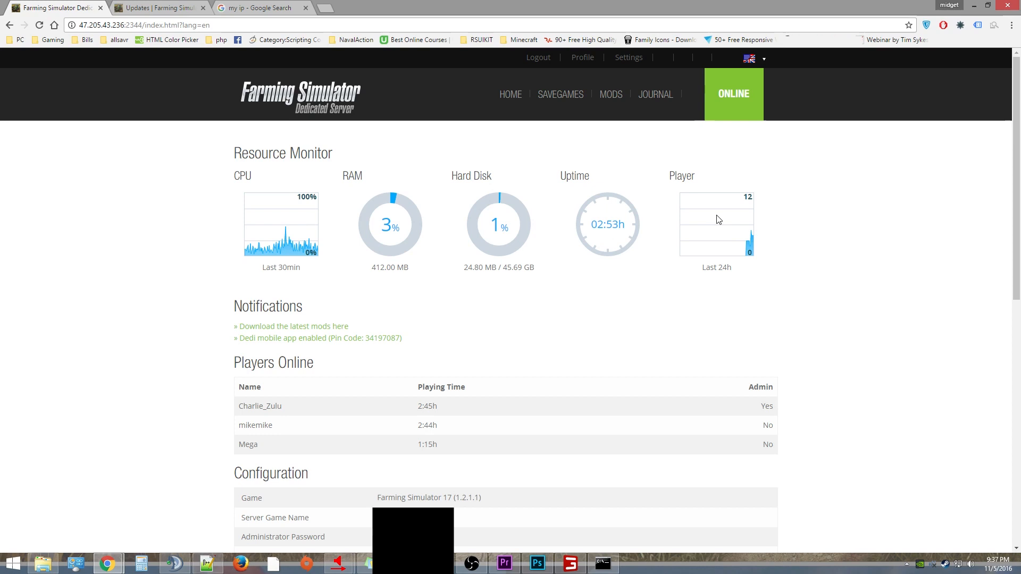
scroll("down", 3)
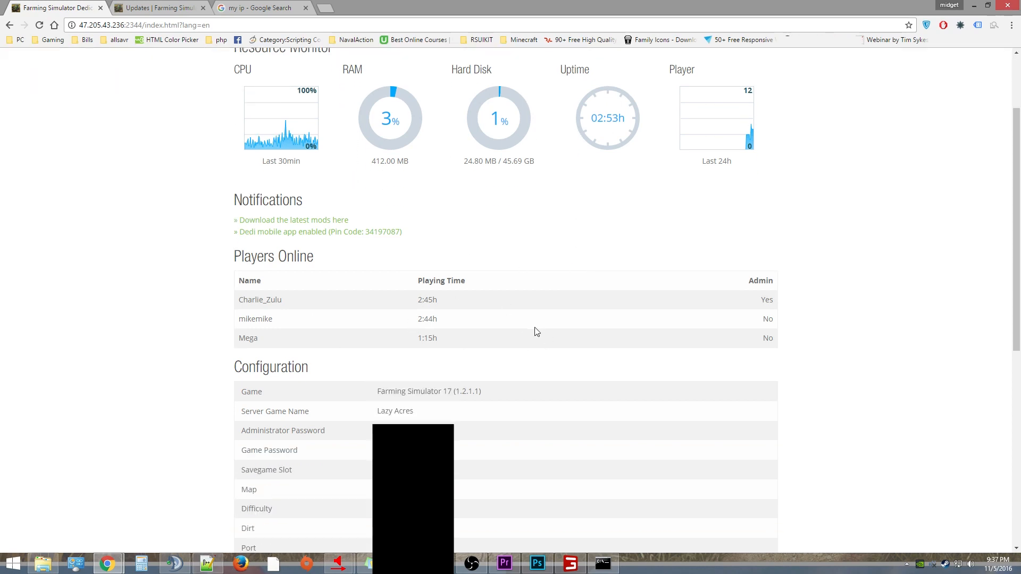
scroll("down", 3)
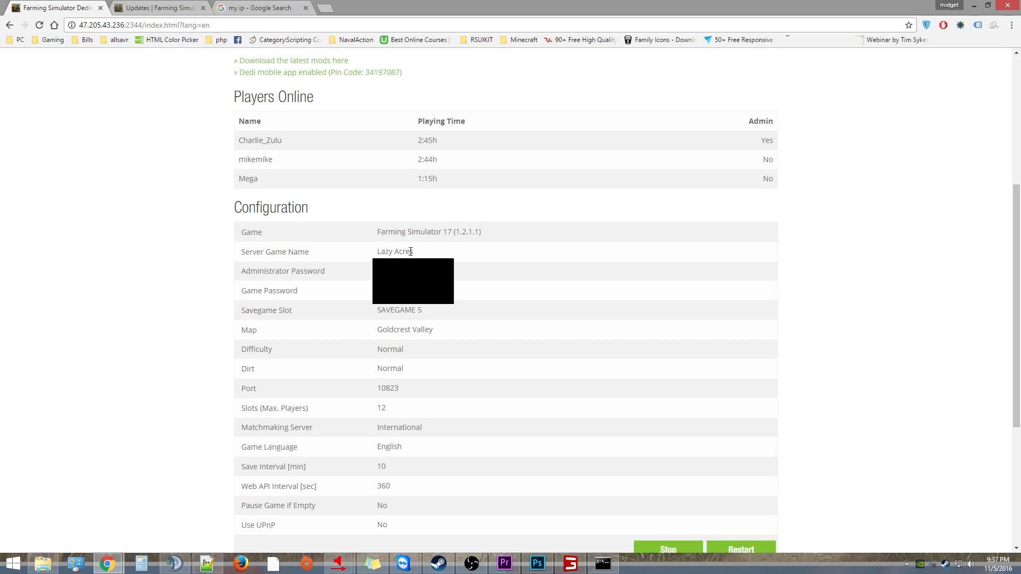
double_click(394, 252)
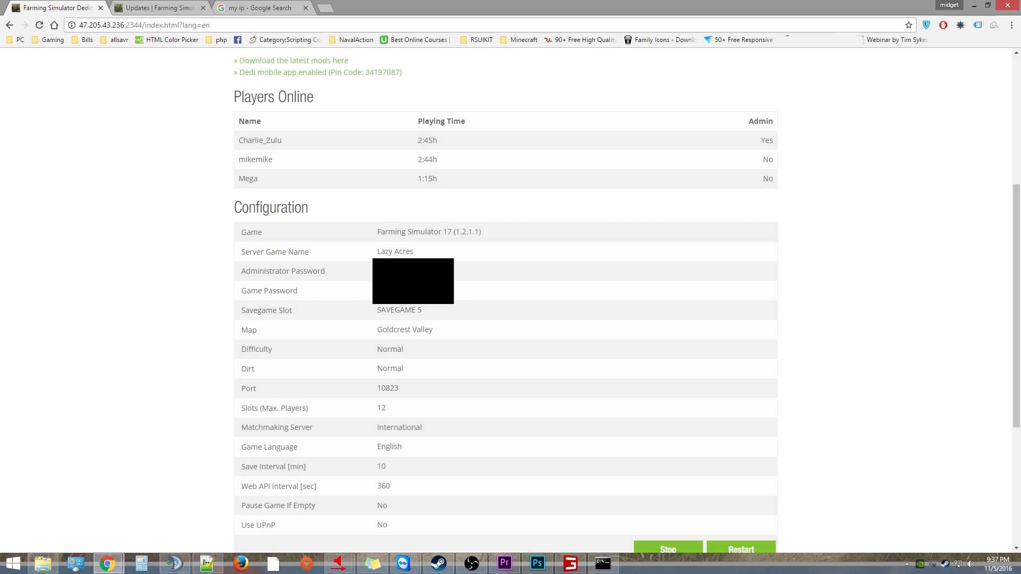
mouse_move(447, 322)
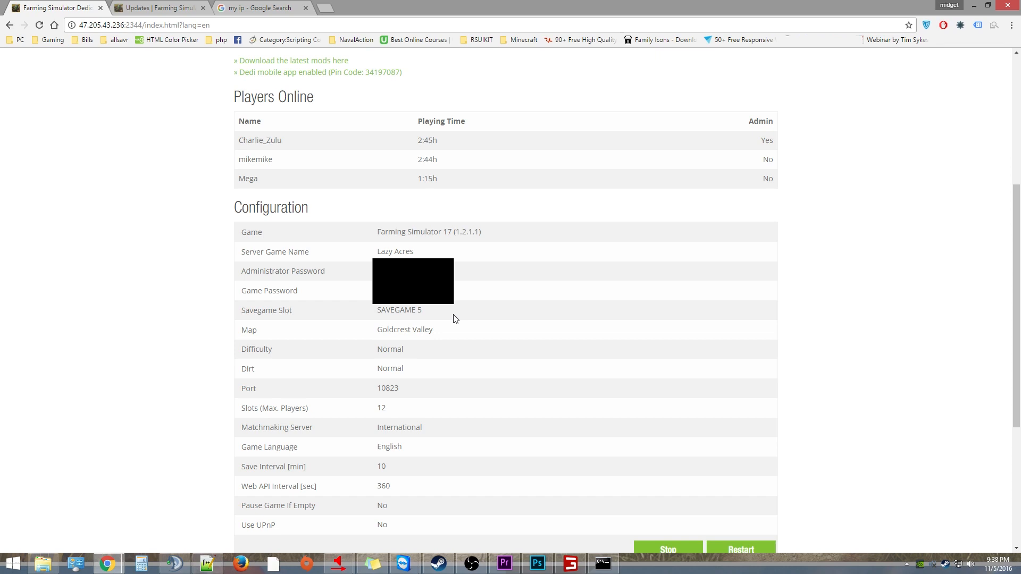
mouse_move(468, 329)
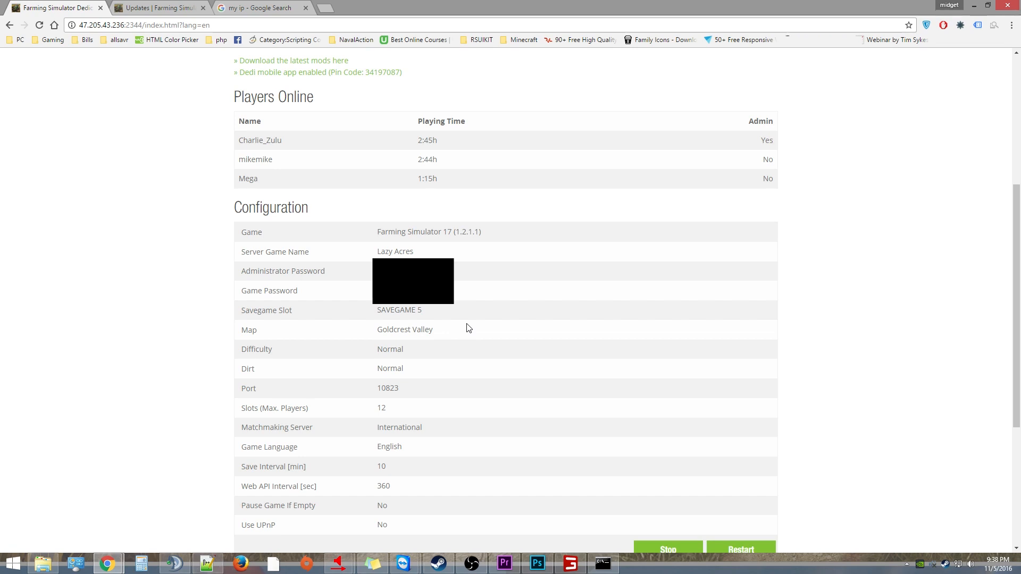
mouse_move(485, 345)
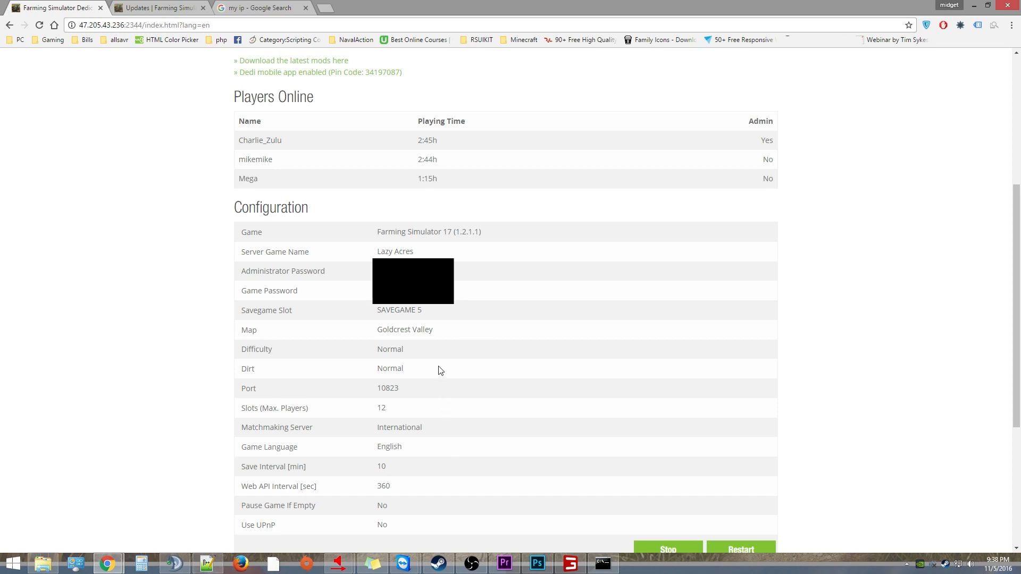
mouse_move(416, 392)
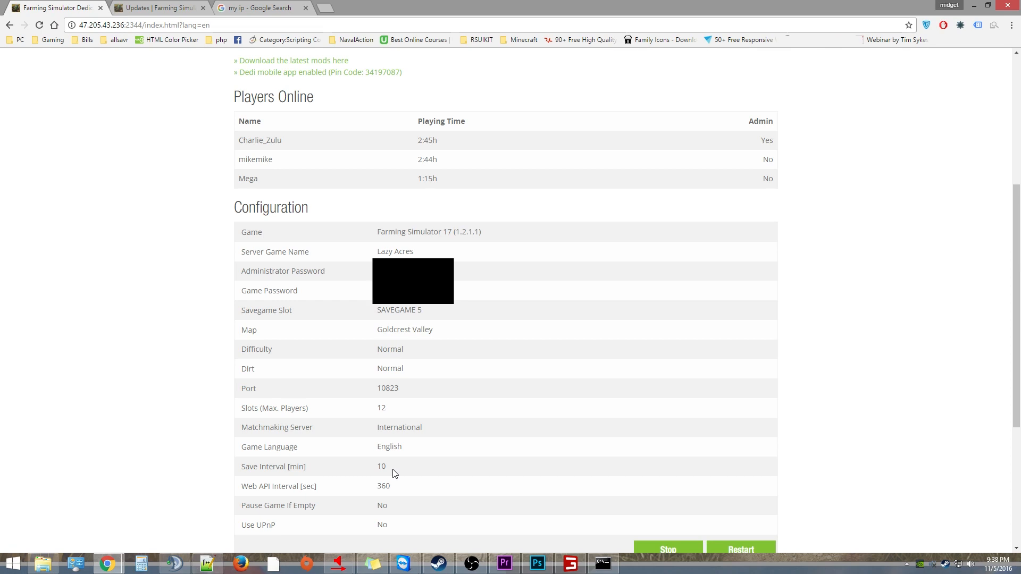
mouse_move(493, 409)
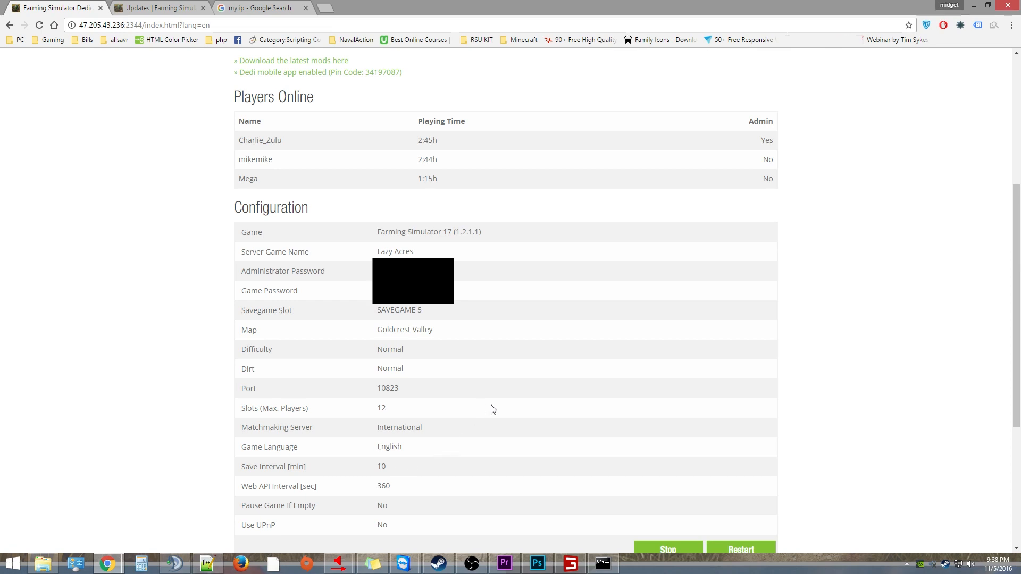
scroll("down", 3)
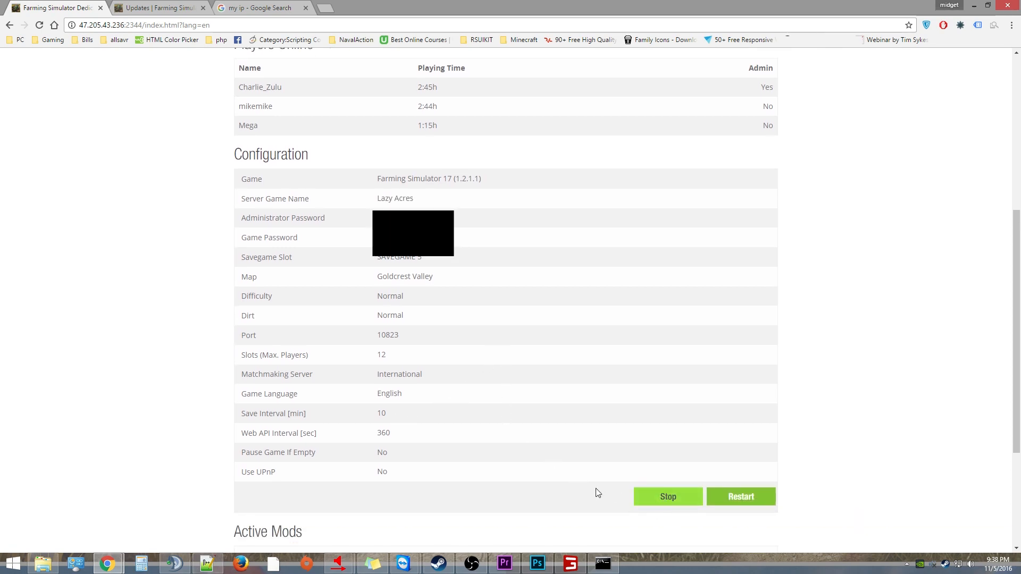
mouse_move(599, 362)
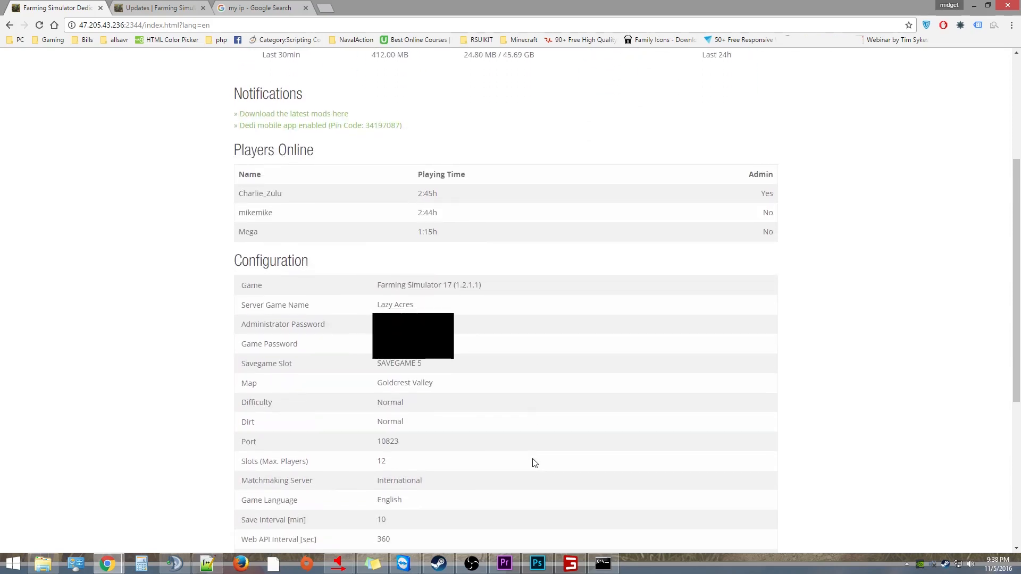
scroll("down", 3)
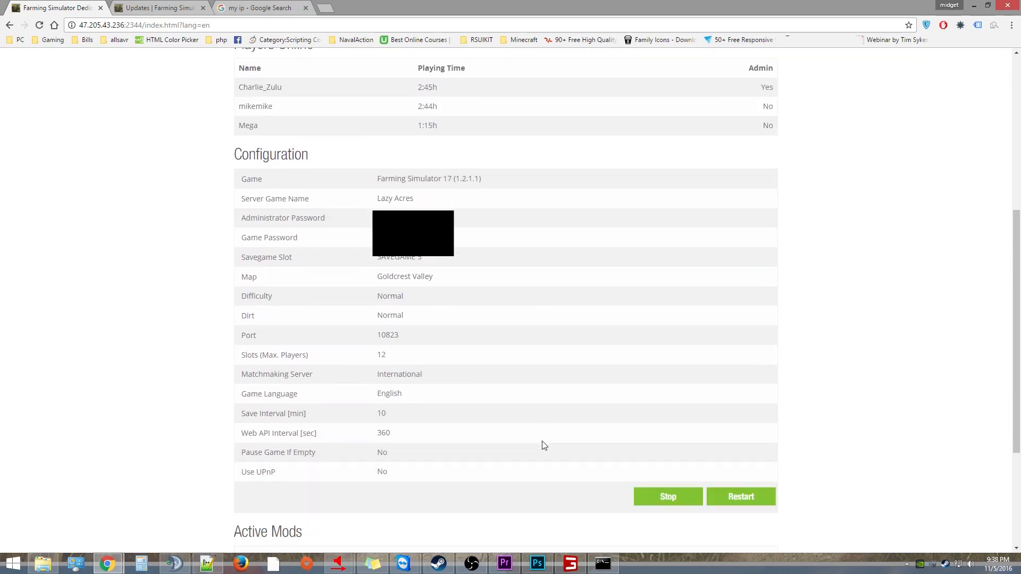
scroll("up", 3)
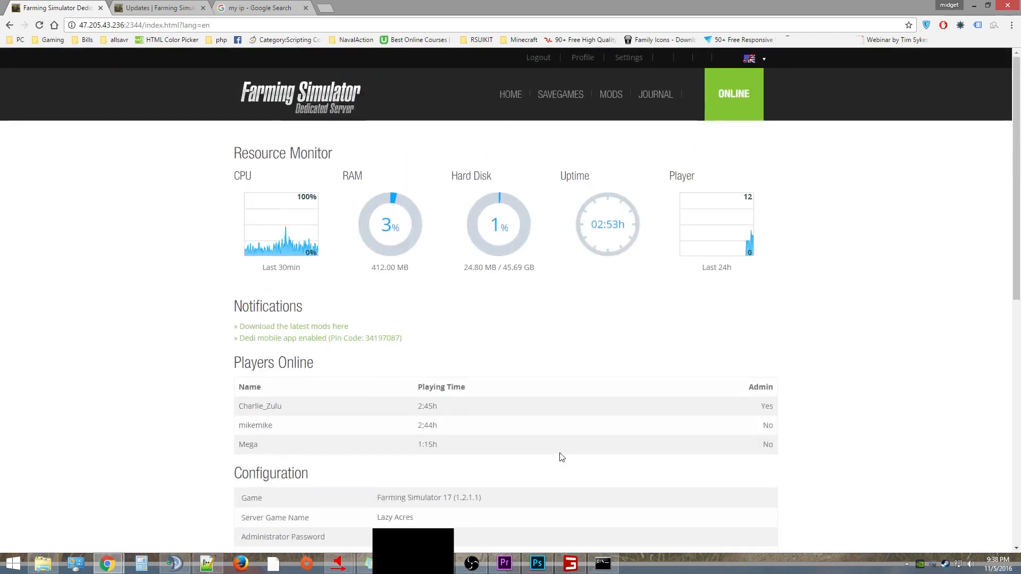
double_click(251, 306)
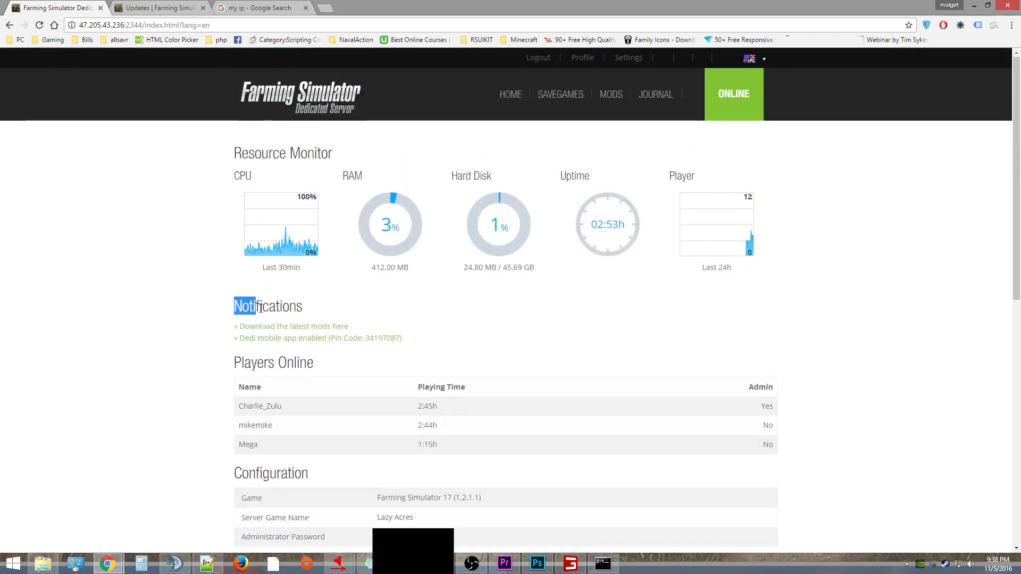
double_click(268, 307)
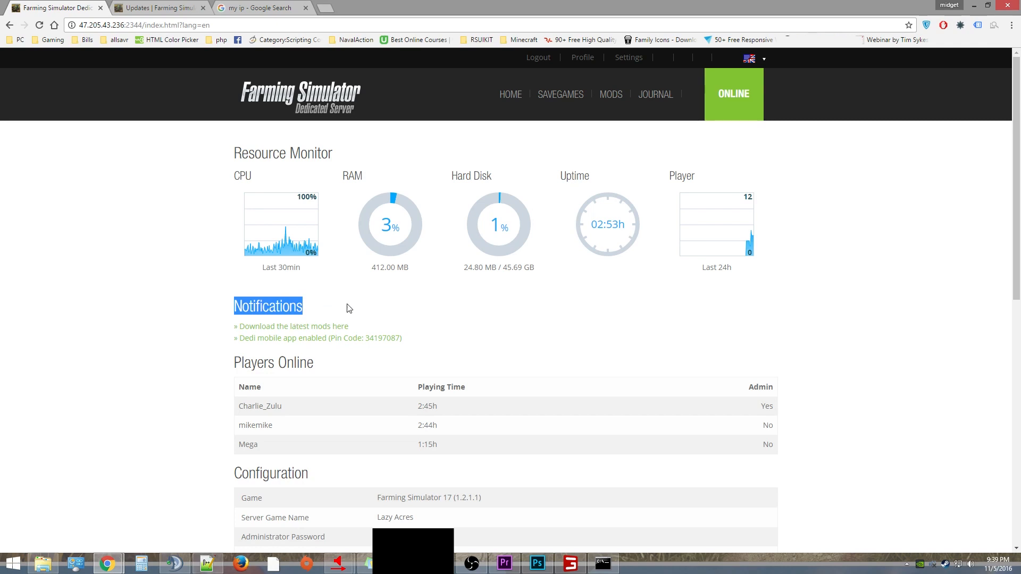
mouse_move(496, 334)
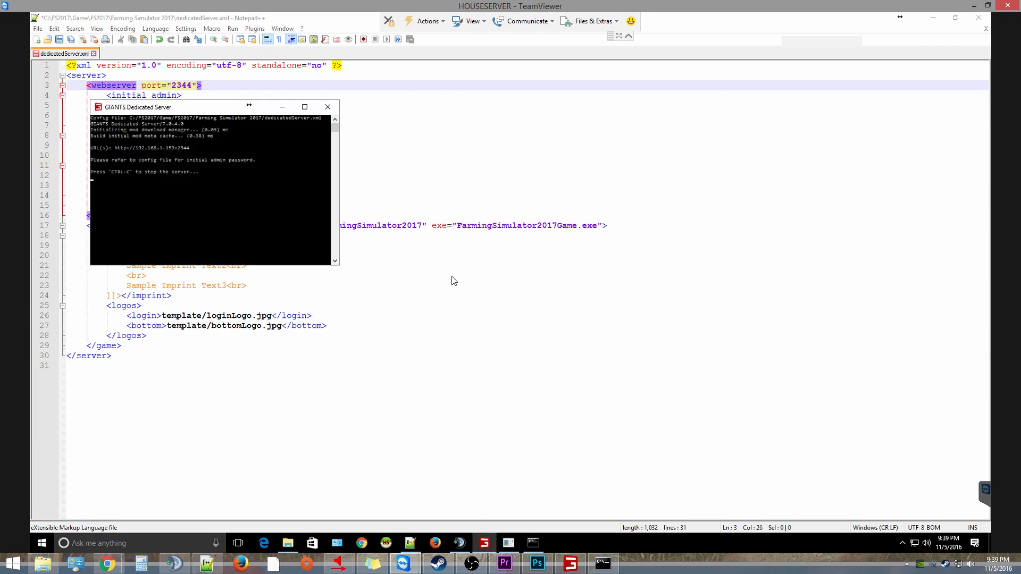
mouse_move(358, 184)
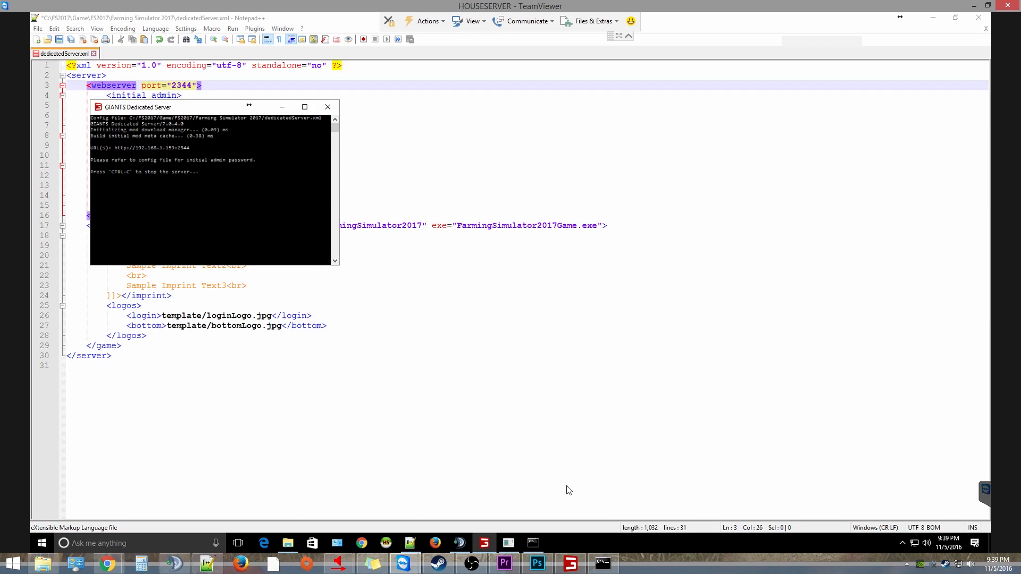
mouse_move(189, 552)
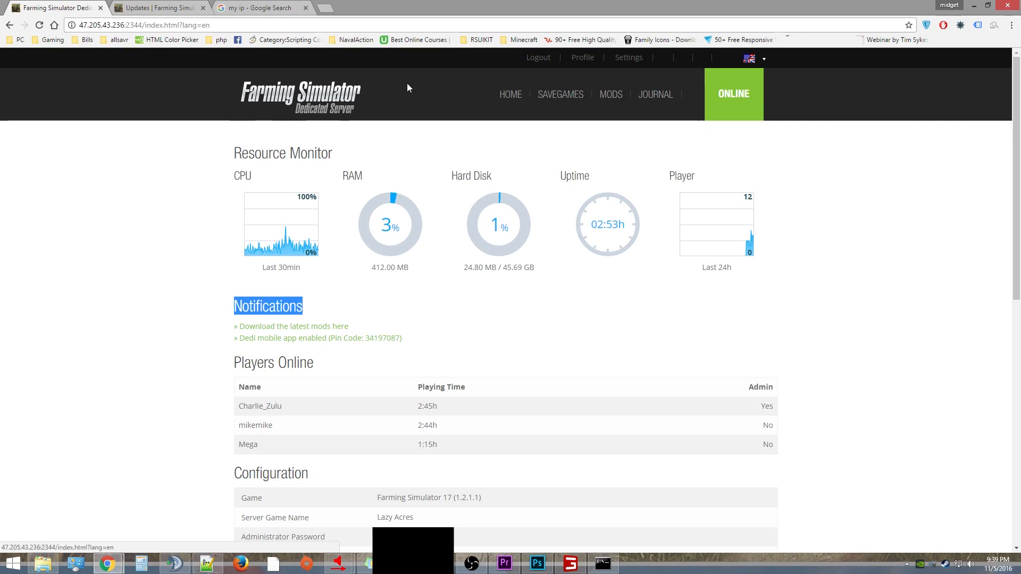
scroll("down", 3)
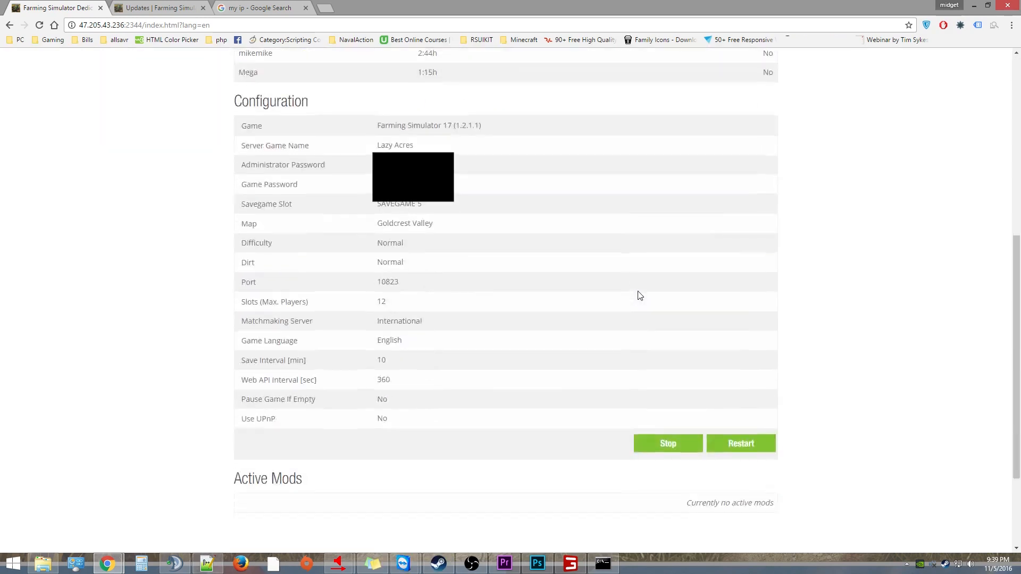
scroll("down", 3)
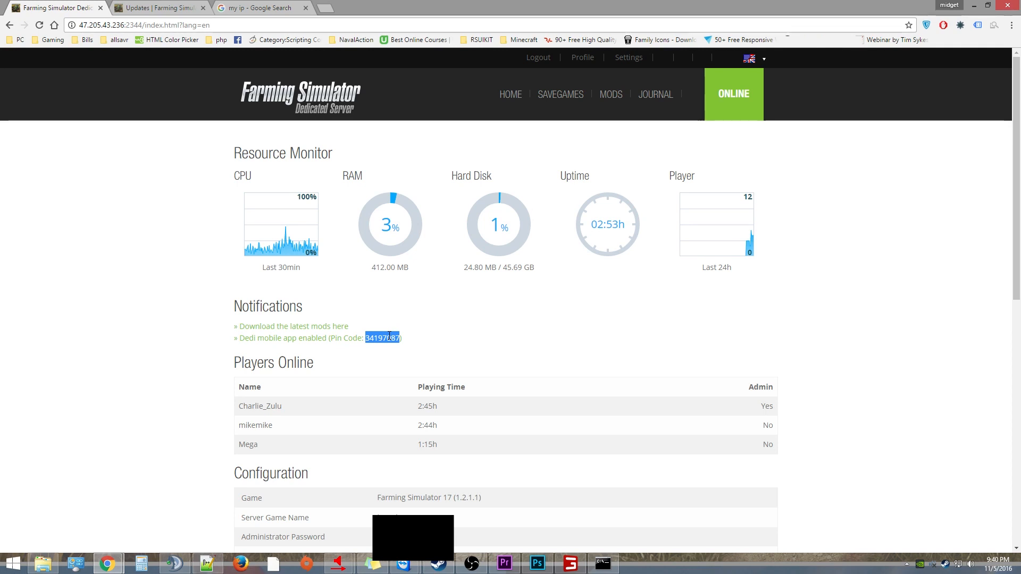
mouse_move(401, 296)
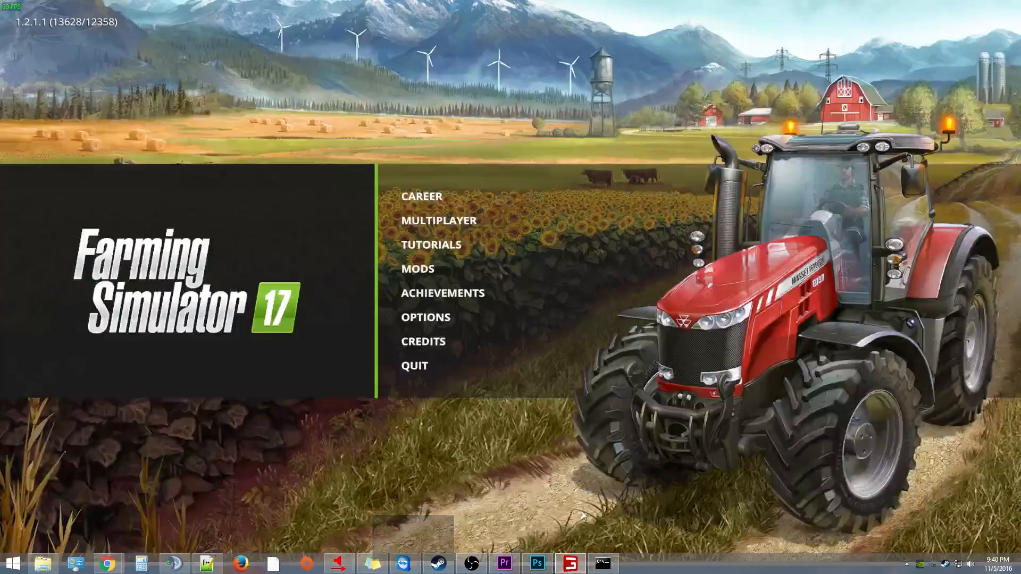
mouse_move(447, 220)
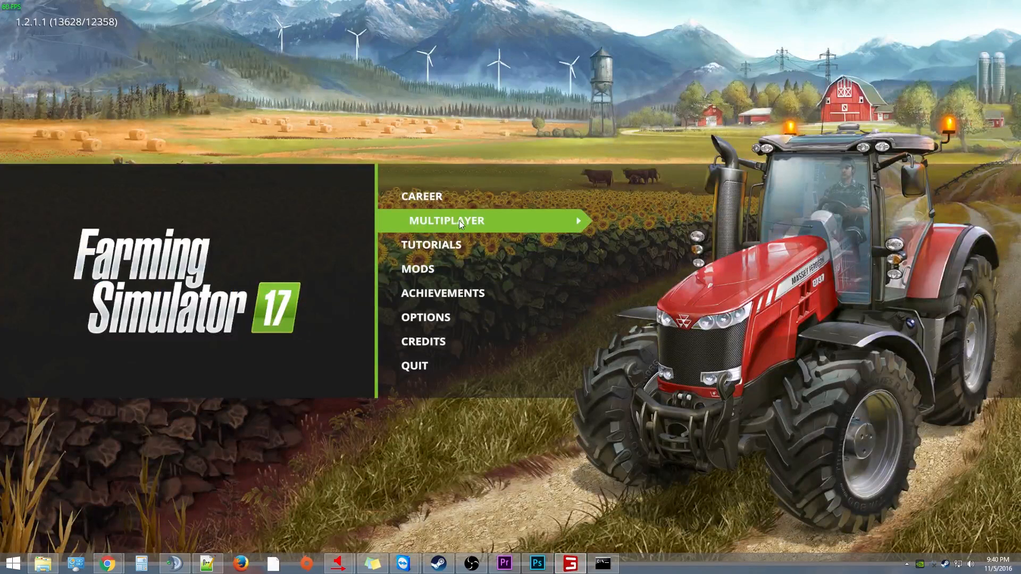
Go to Multiplayer with the Hoss character, choose International, and join Lazy Acres.
left_click(446, 221)
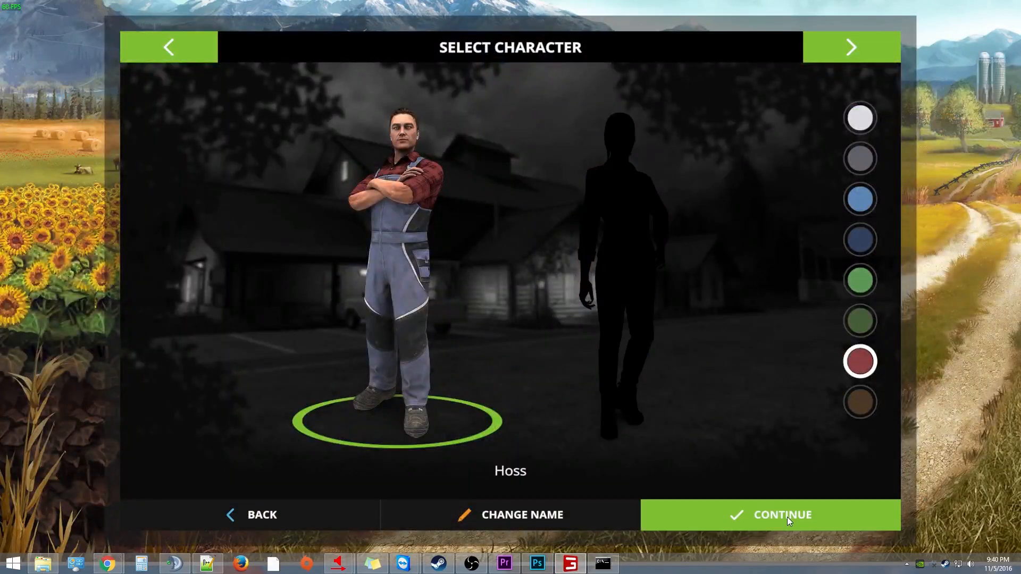
left_click(781, 515)
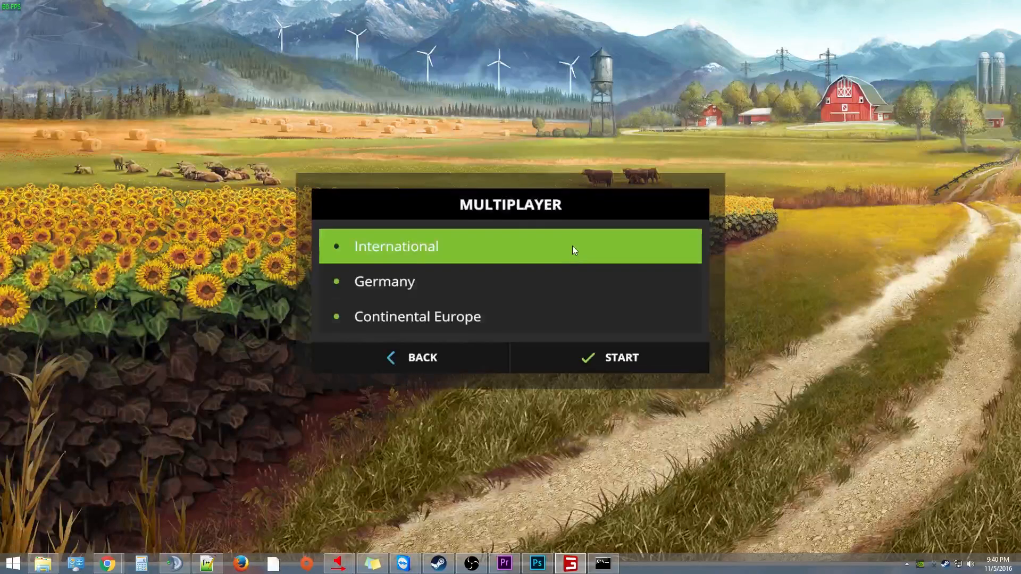
left_click(620, 358)
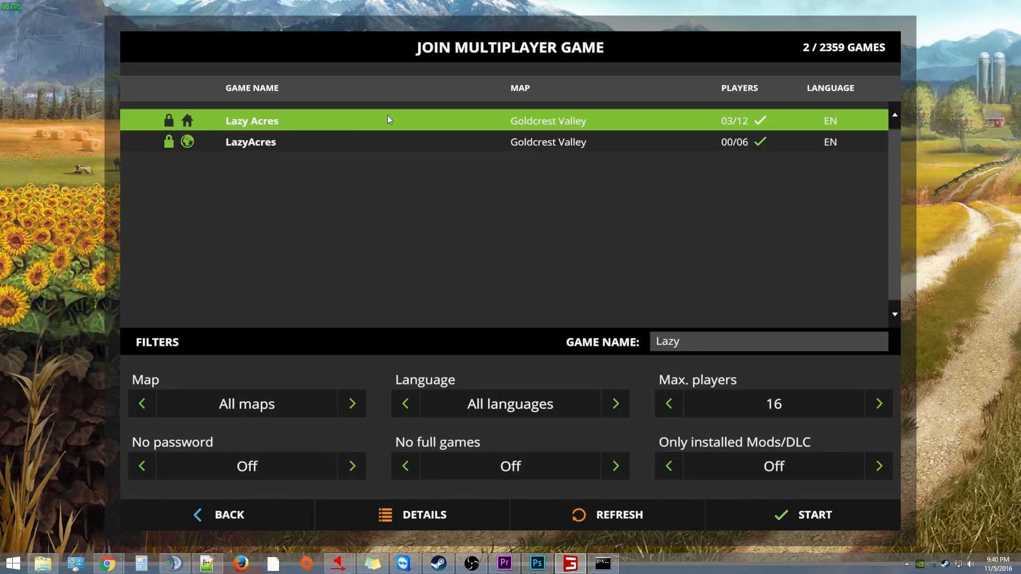
mouse_move(554, 129)
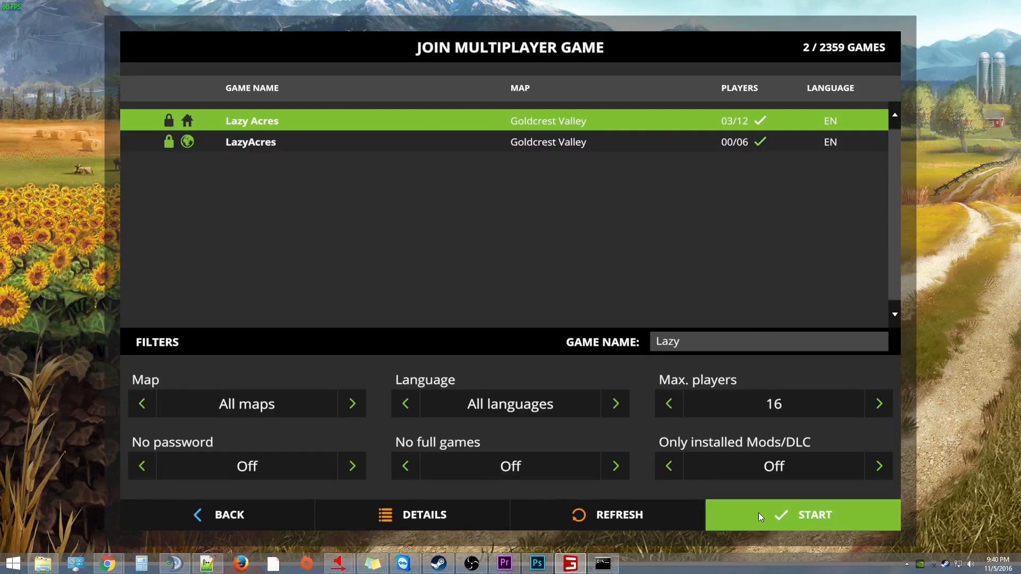
left_click(803, 515)
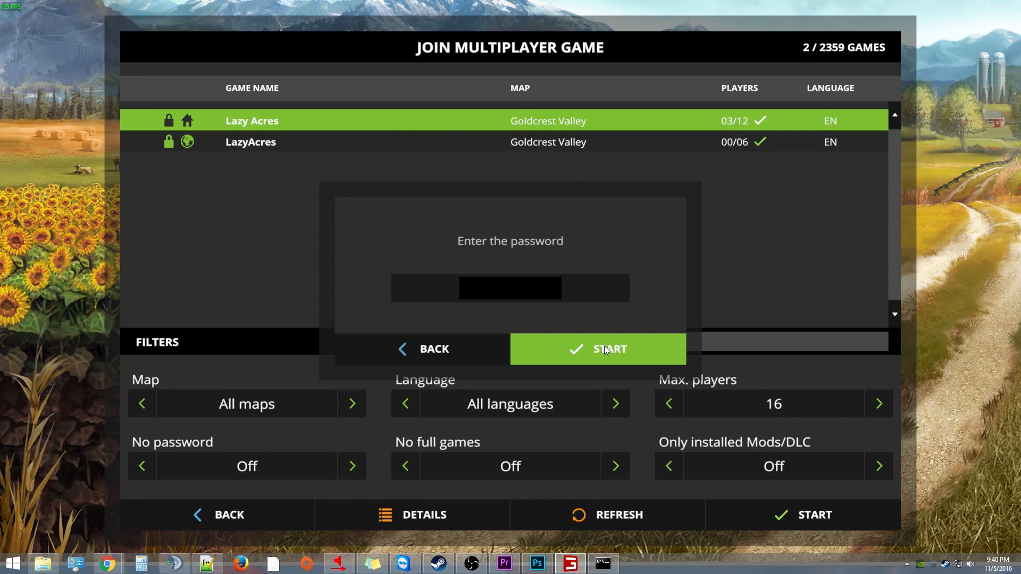
Submit the Lazy Acres password and start playing once Goldcrest Valley loads.
left_click(597, 349)
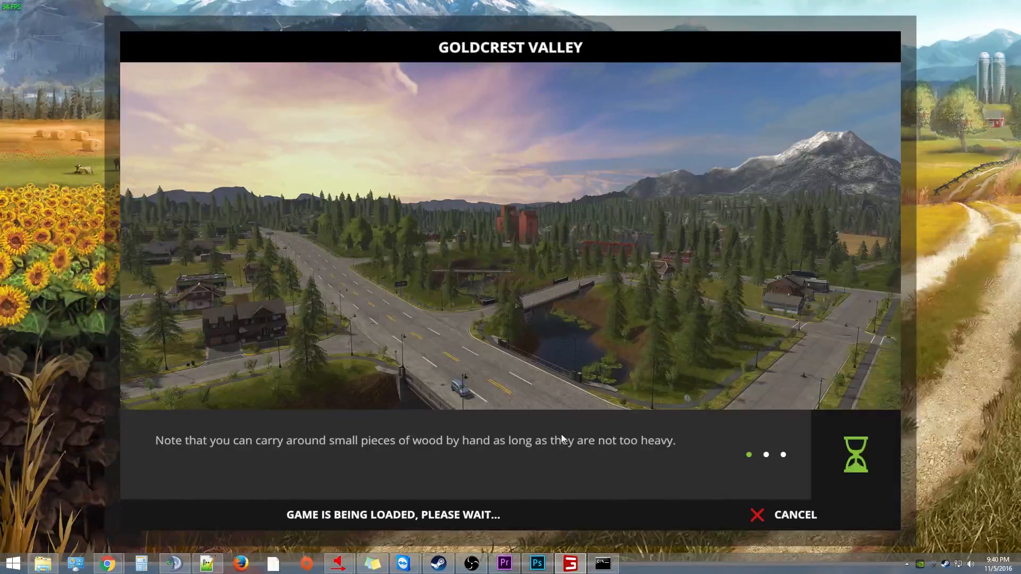
mouse_move(575, 436)
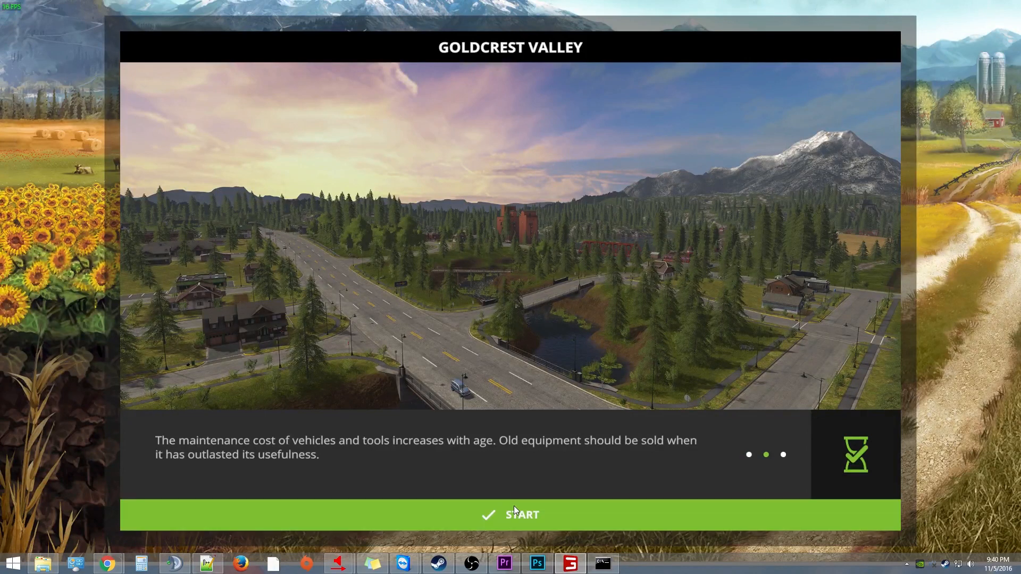
left_click(510, 515)
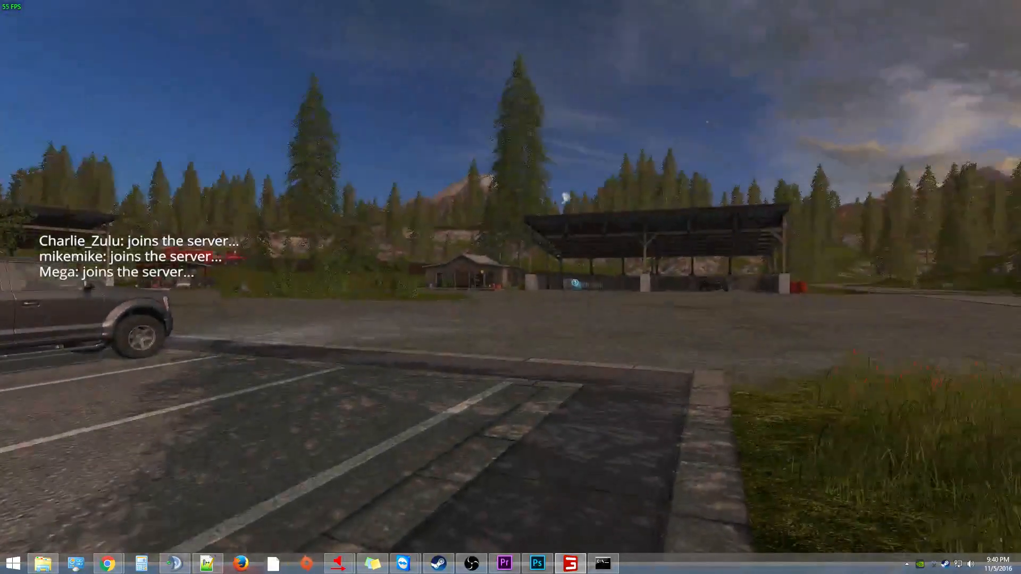